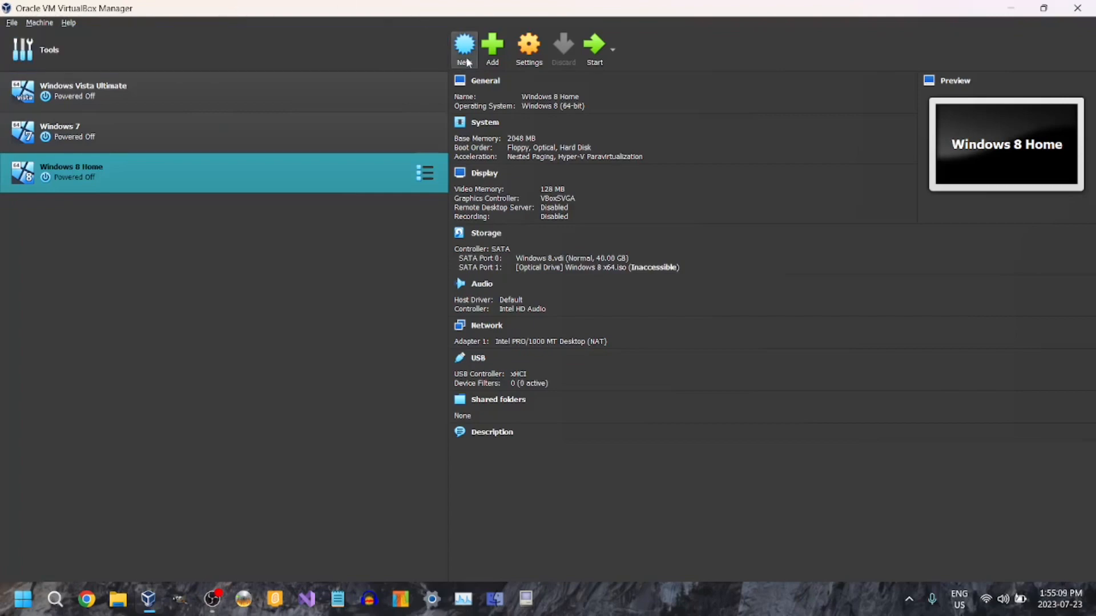
Start a new virtual machine named Windows 98 with version Windows 98
click(464, 44)
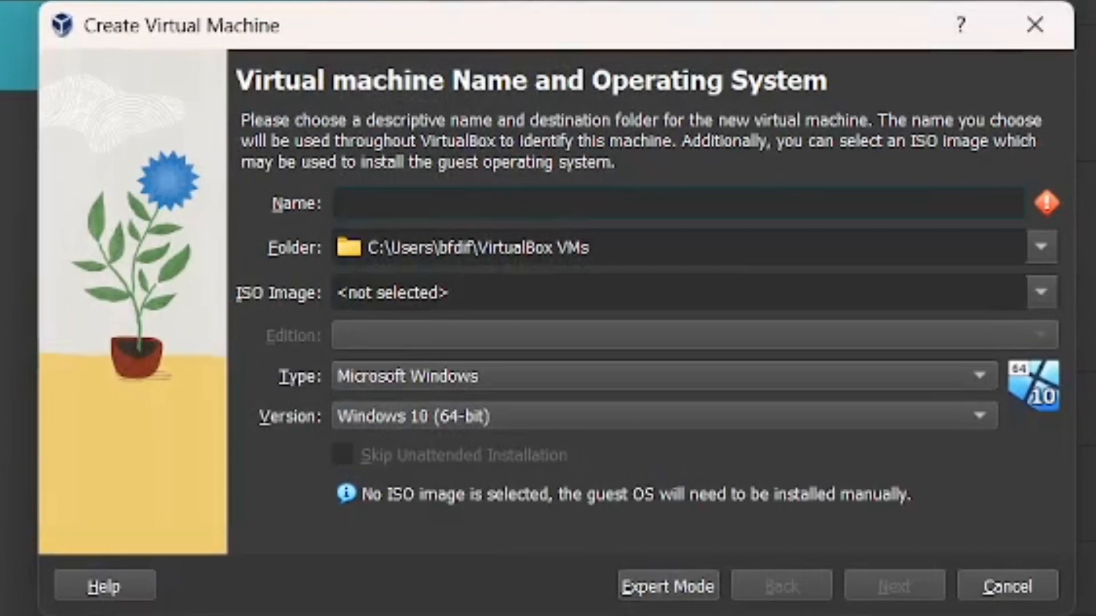
text(Windows 98)
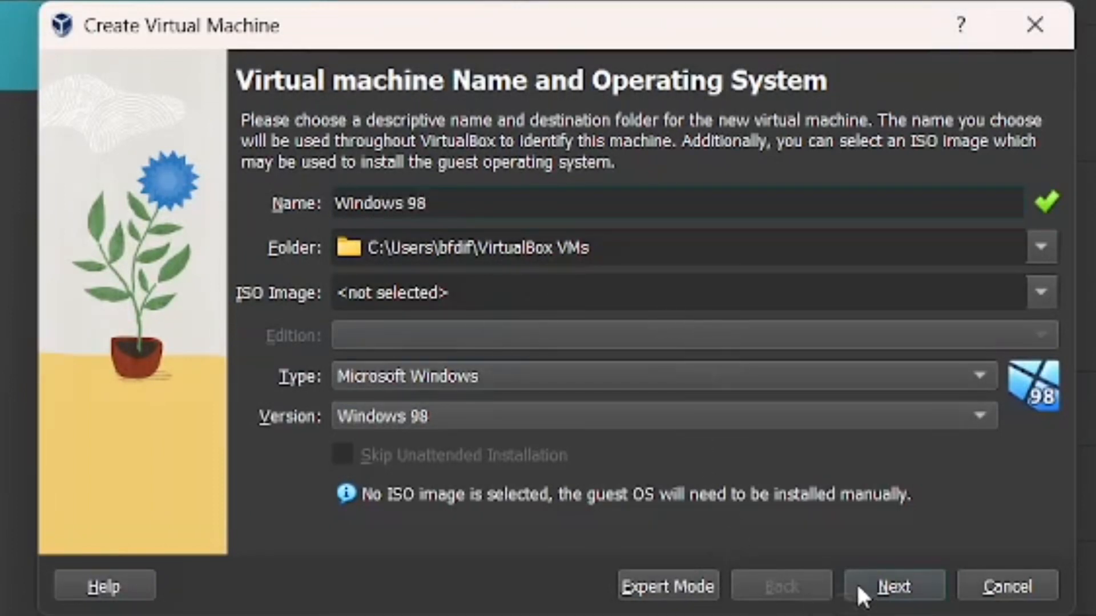
click(894, 602)
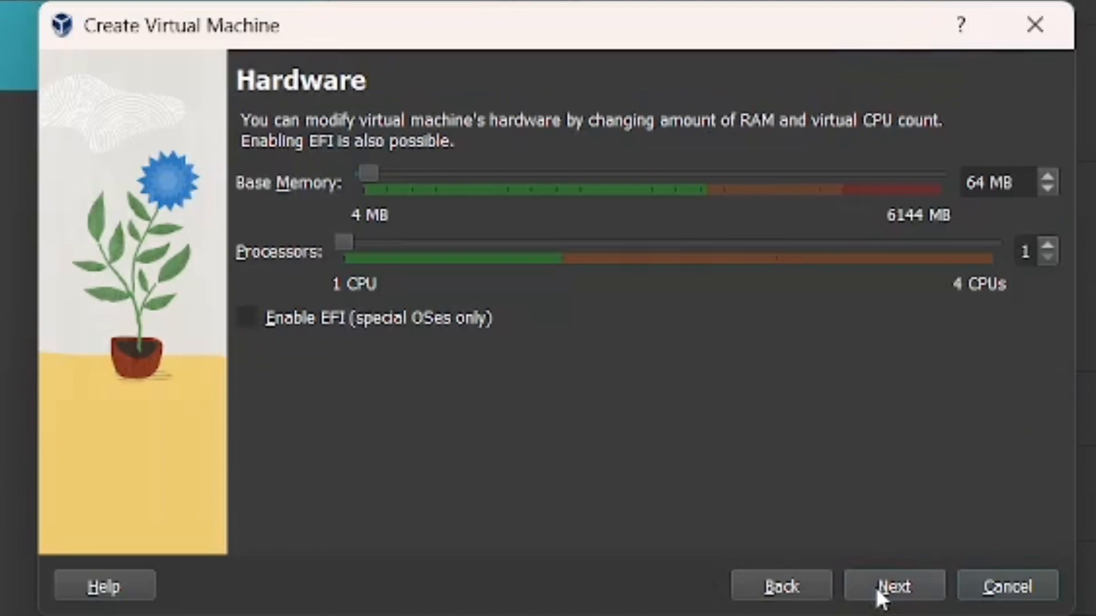
mouse_move(395, 182)
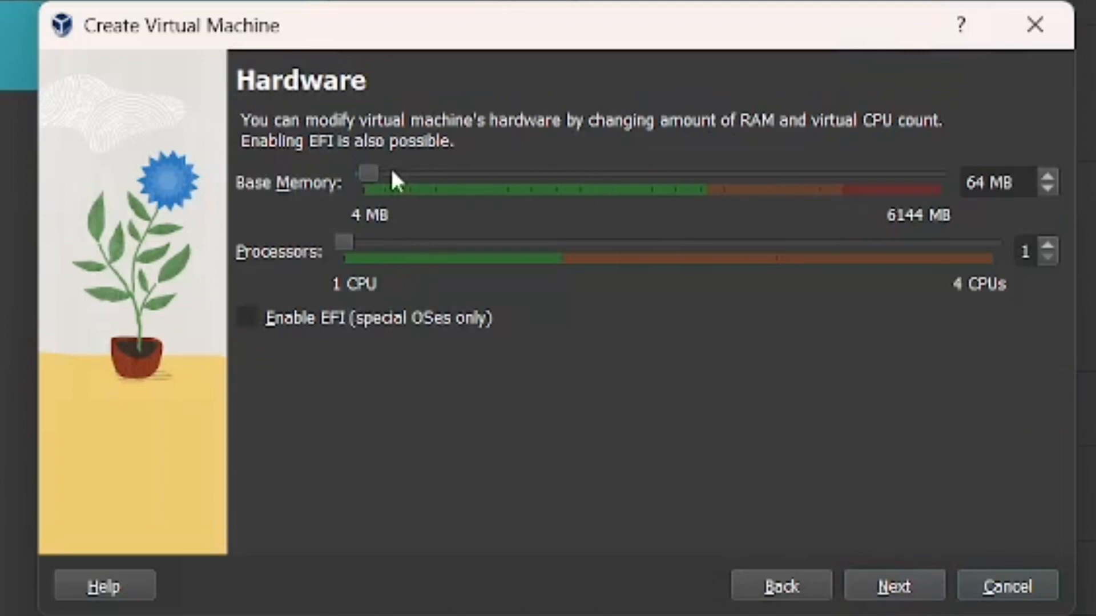
Set base memory to 128 MB, keep the 2 GB hard disk and create the machine
drag(368, 173, 376, 174)
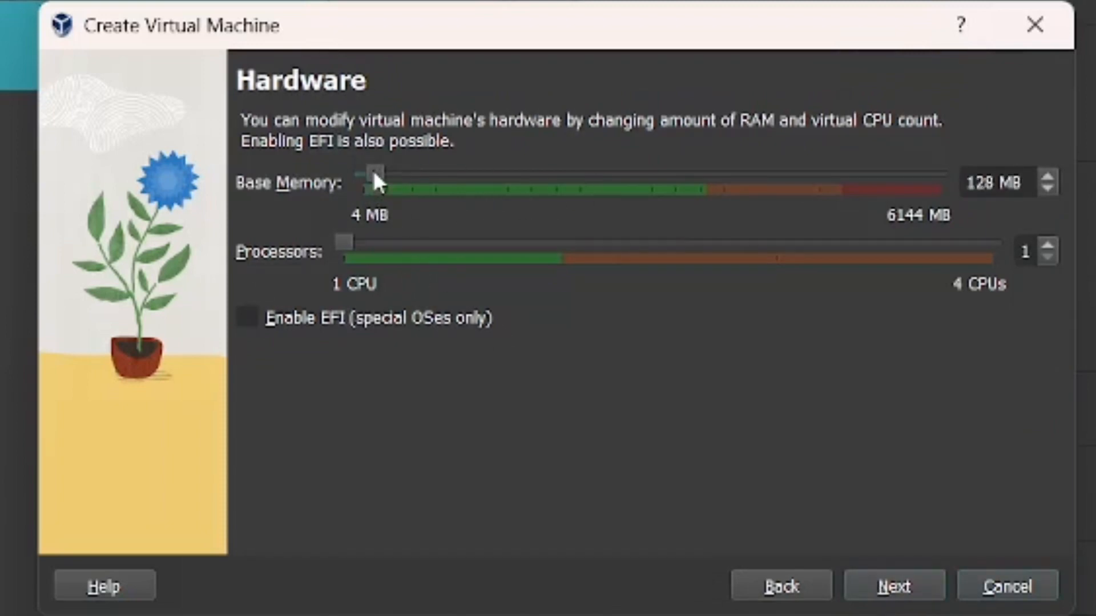
click(895, 587)
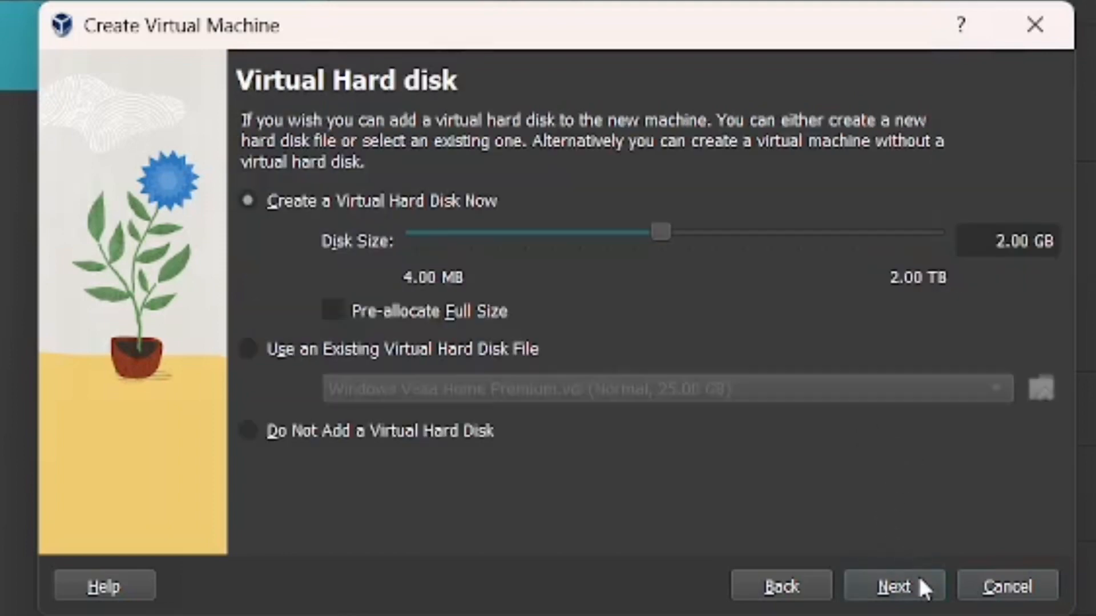
mouse_move(493, 274)
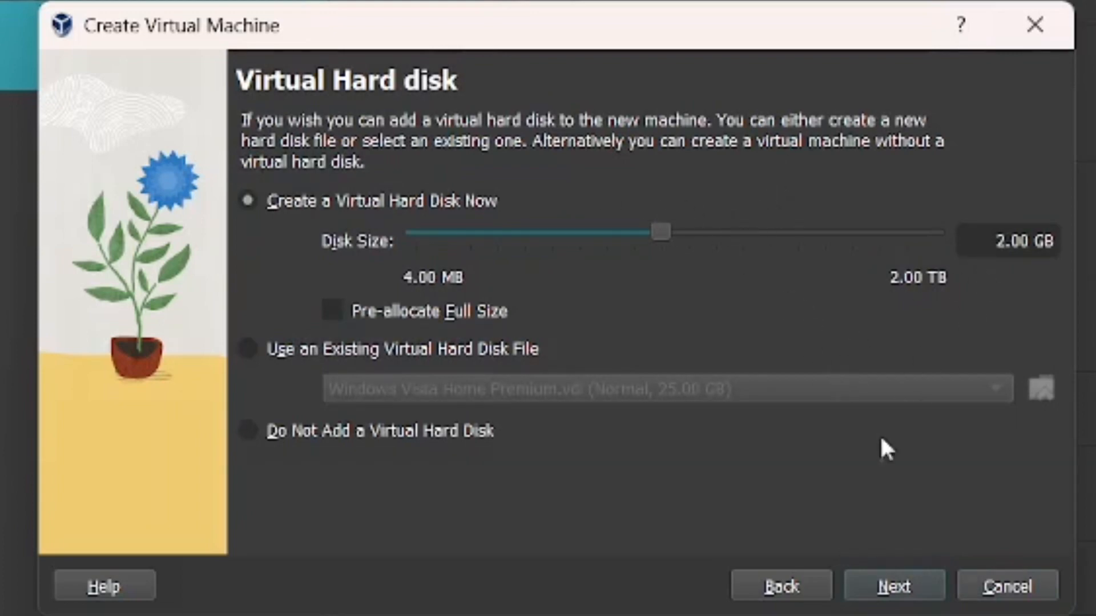
click(894, 587)
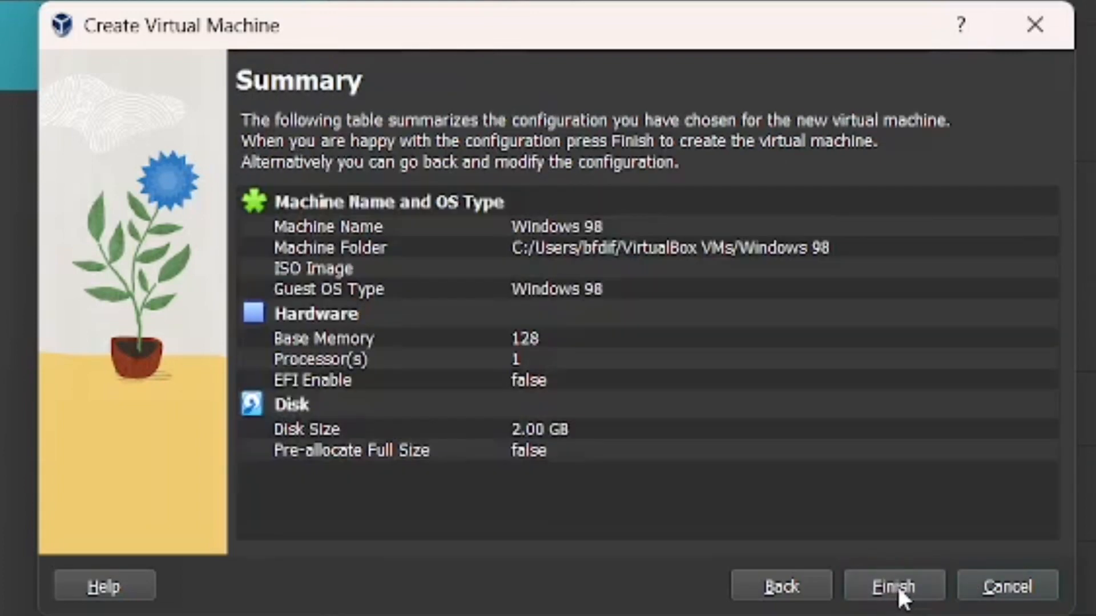
click(893, 587)
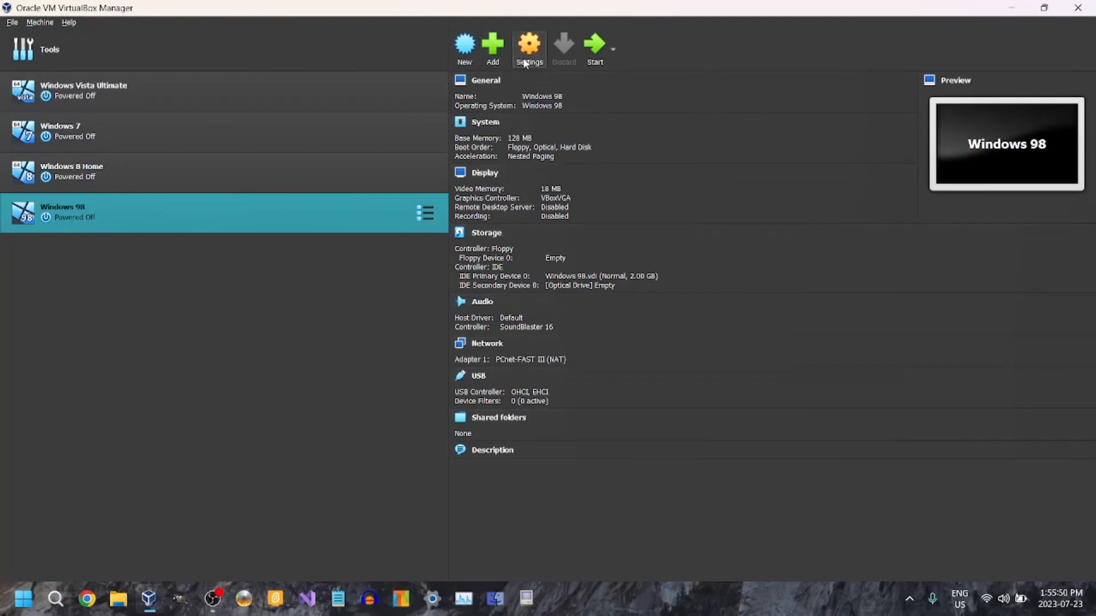
In the machine settings, disable nested paging under System > Acceleration
click(530, 48)
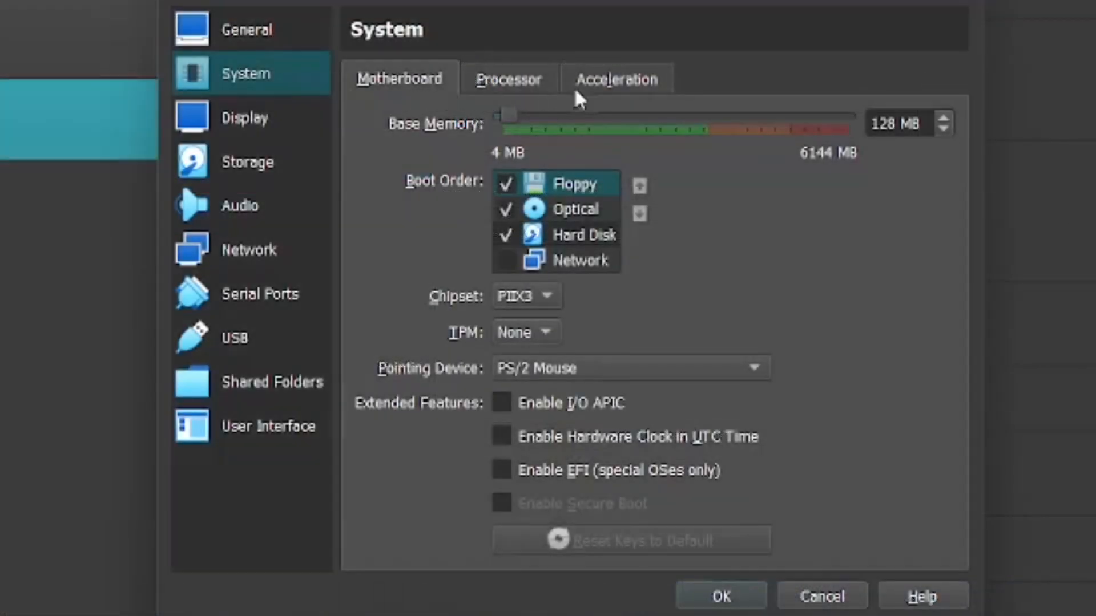
click(617, 77)
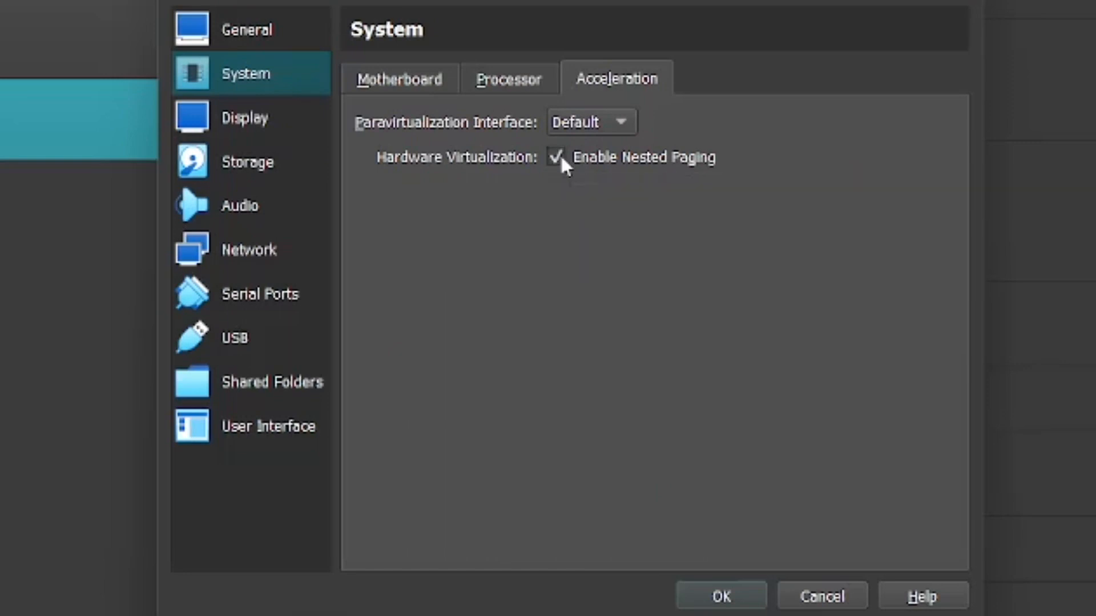
click(557, 158)
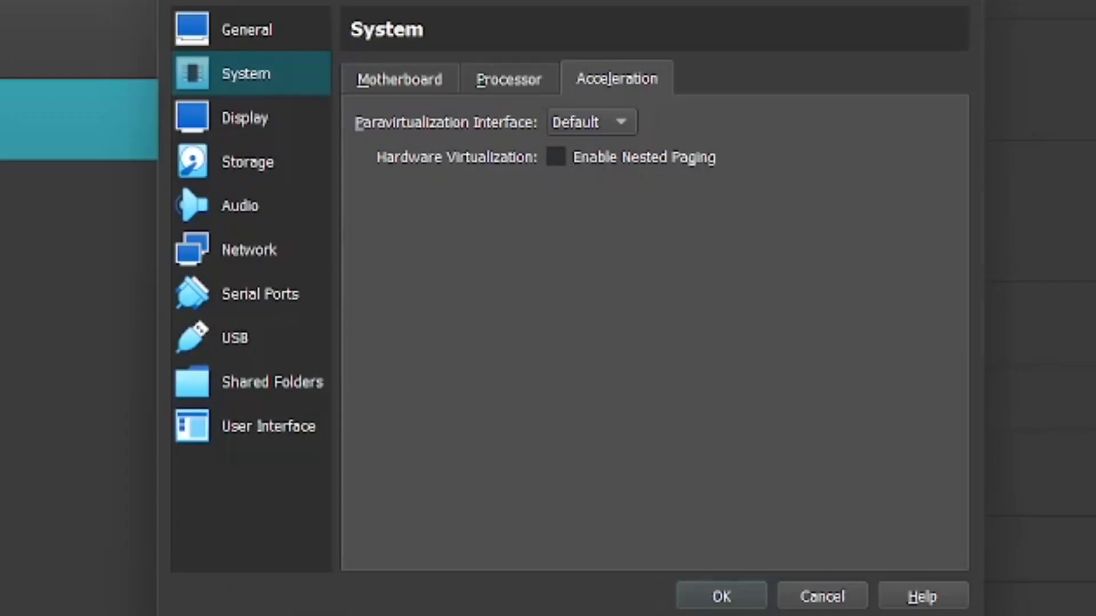
click(244, 117)
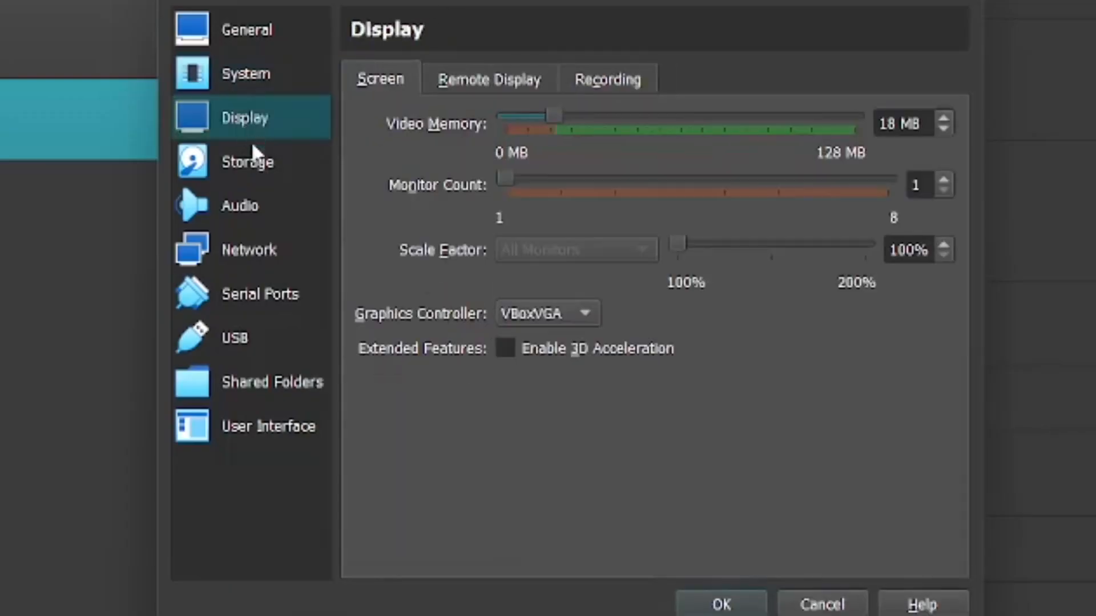
mouse_move(564, 127)
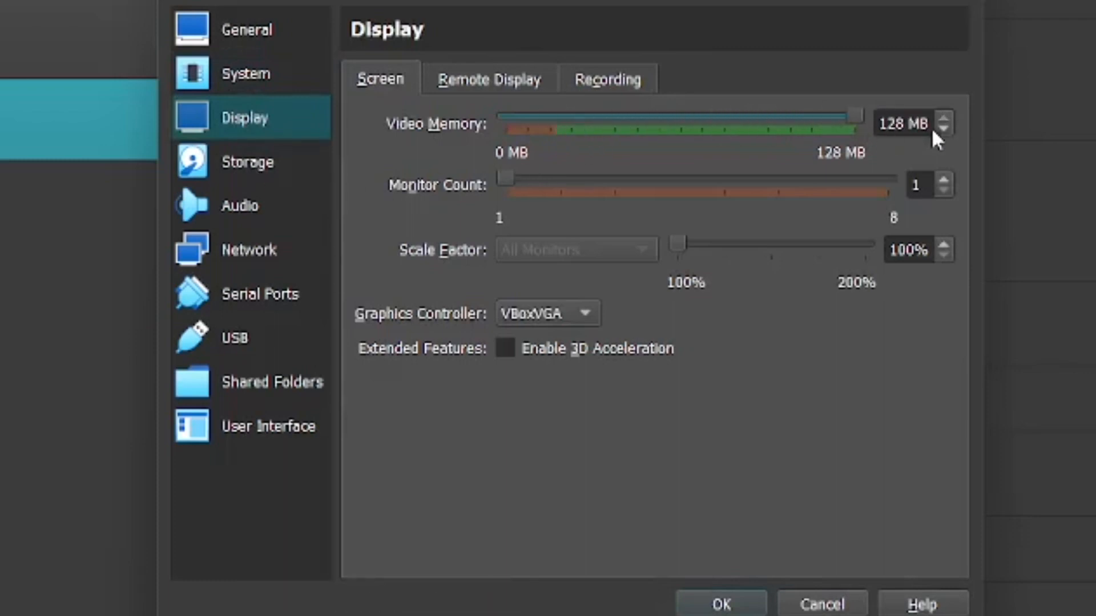
mouse_move(292, 185)
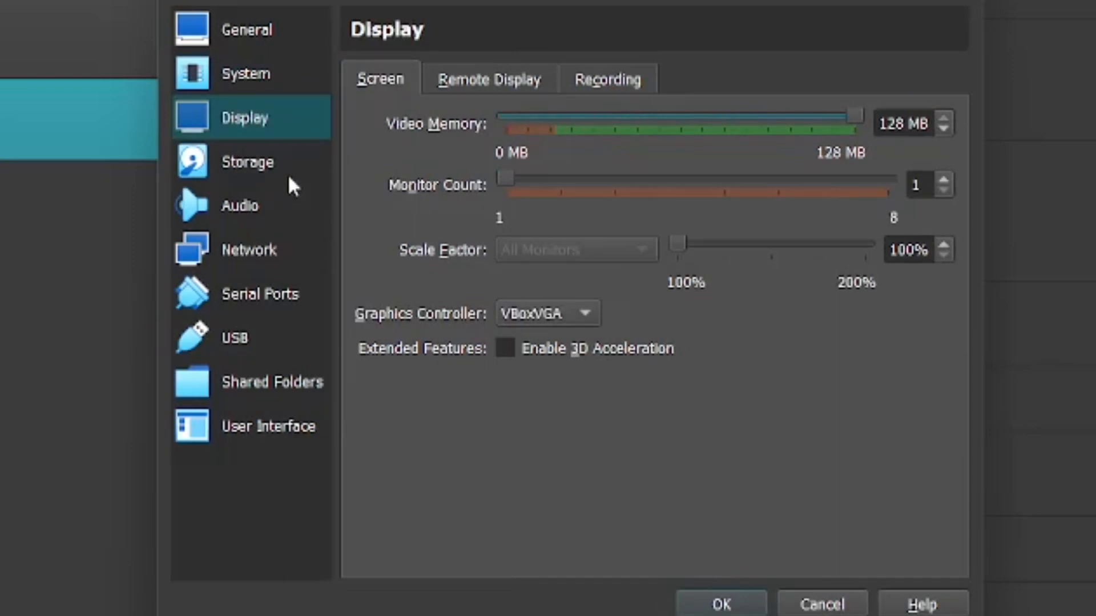
Attach the Windows 98 install ISO to the empty optical drive under Storage
click(246, 163)
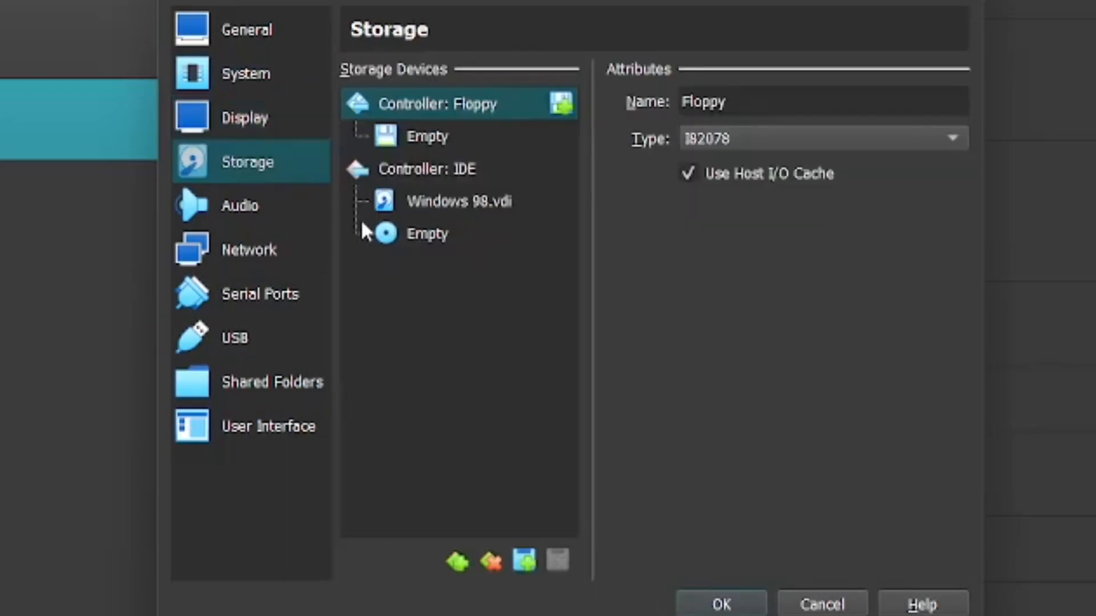
click(427, 233)
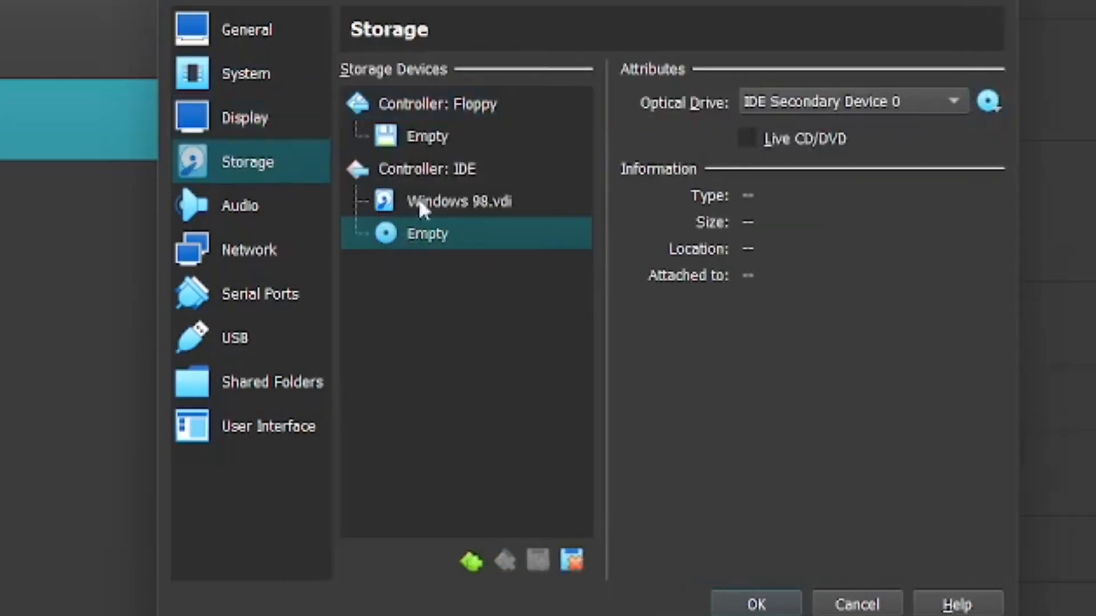
click(988, 101)
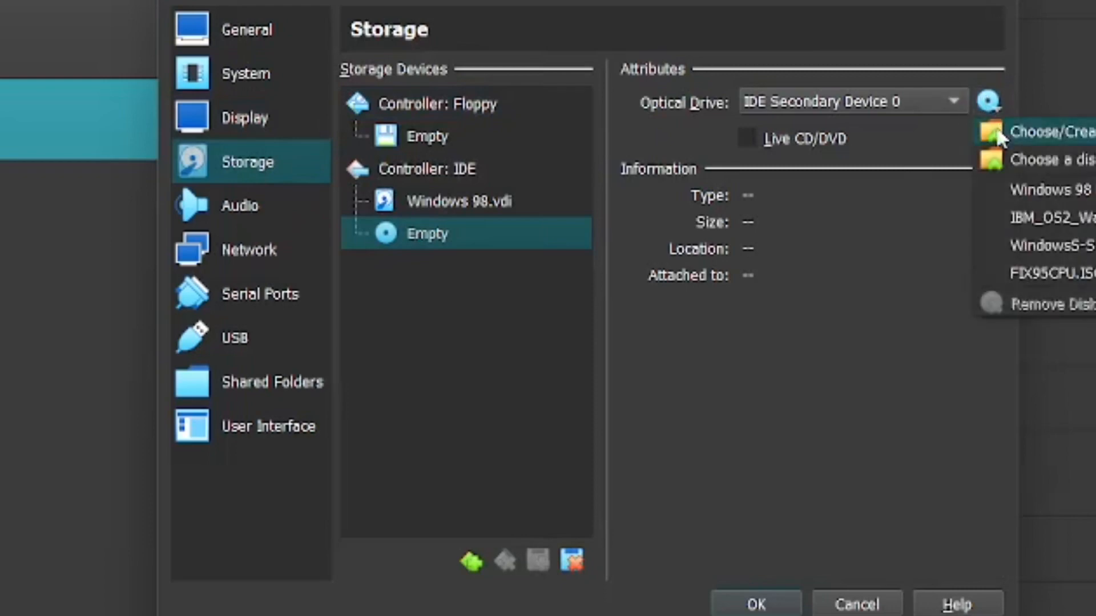
mouse_move(1024, 197)
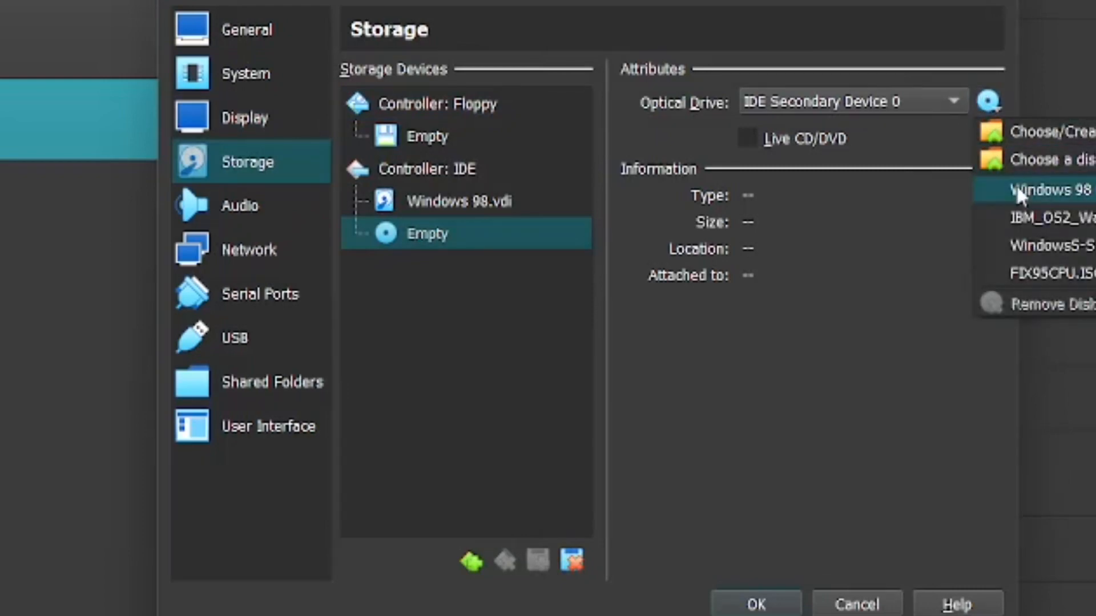
click(1047, 190)
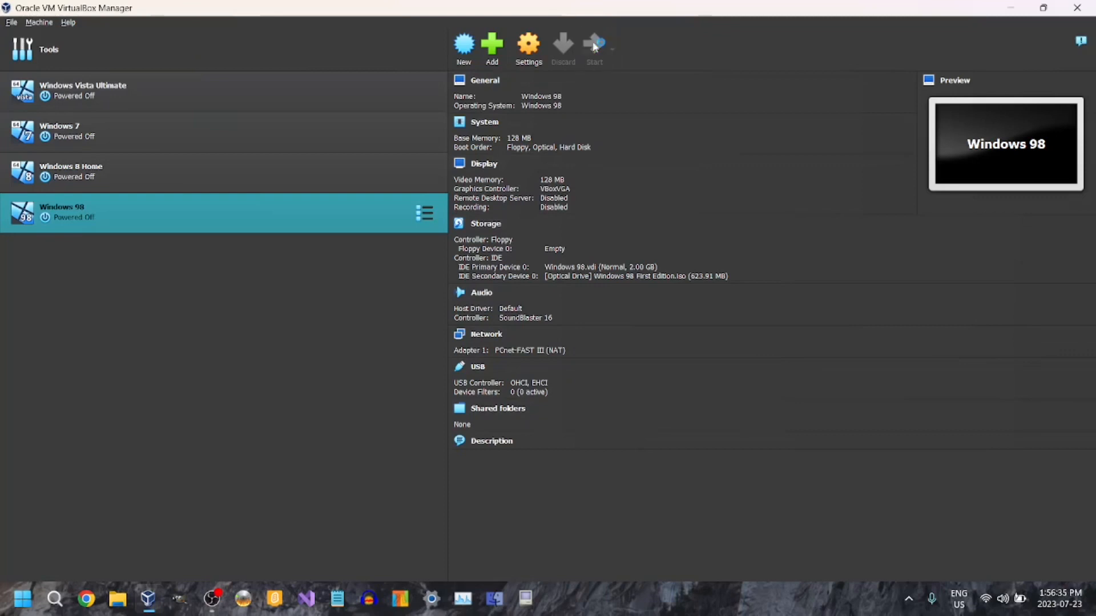
mouse_move(594, 44)
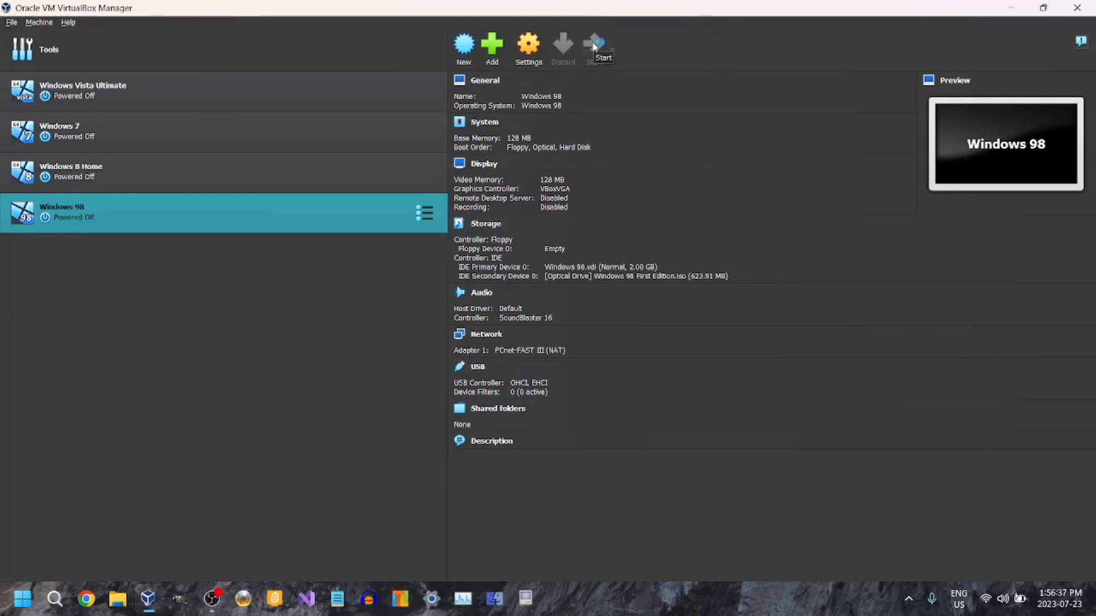
Start the machine and choose option 2 to boot from CD-ROM into Windows 98 Setup
click(596, 44)
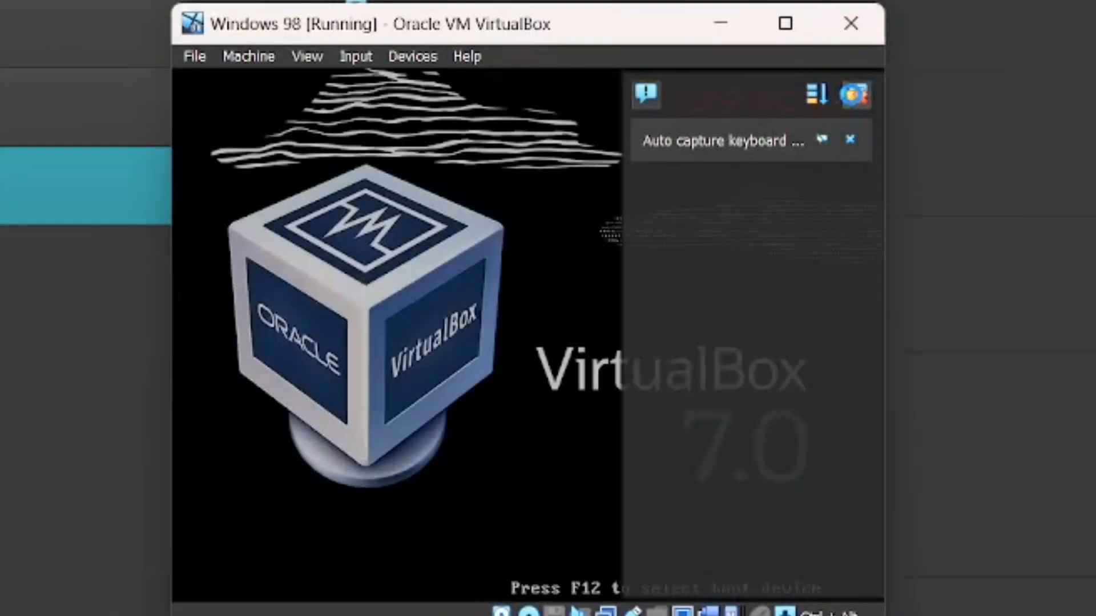
click(849, 140)
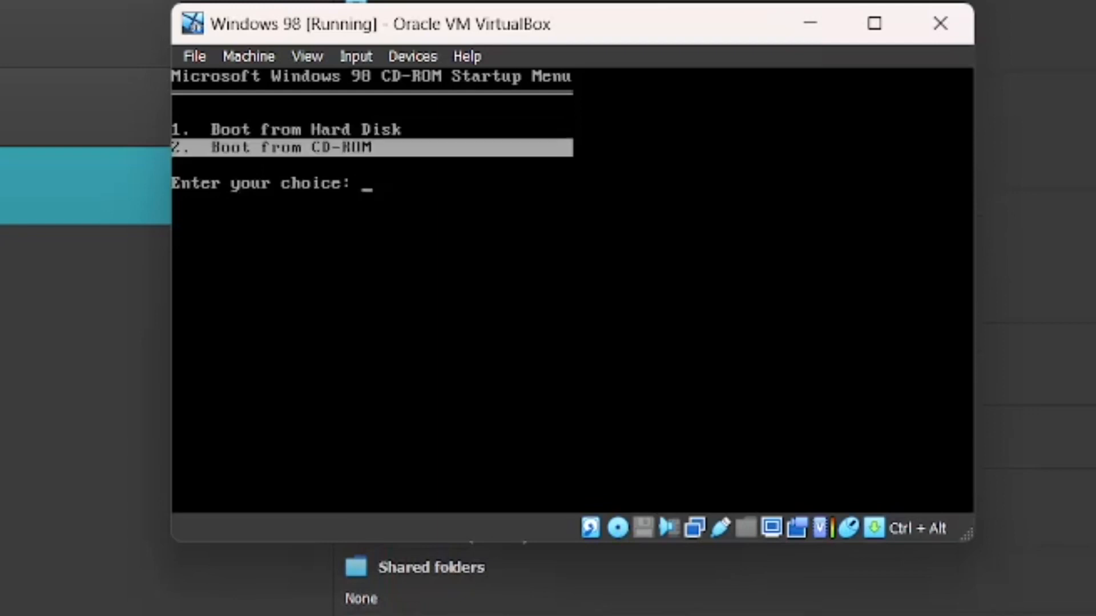
text(2)
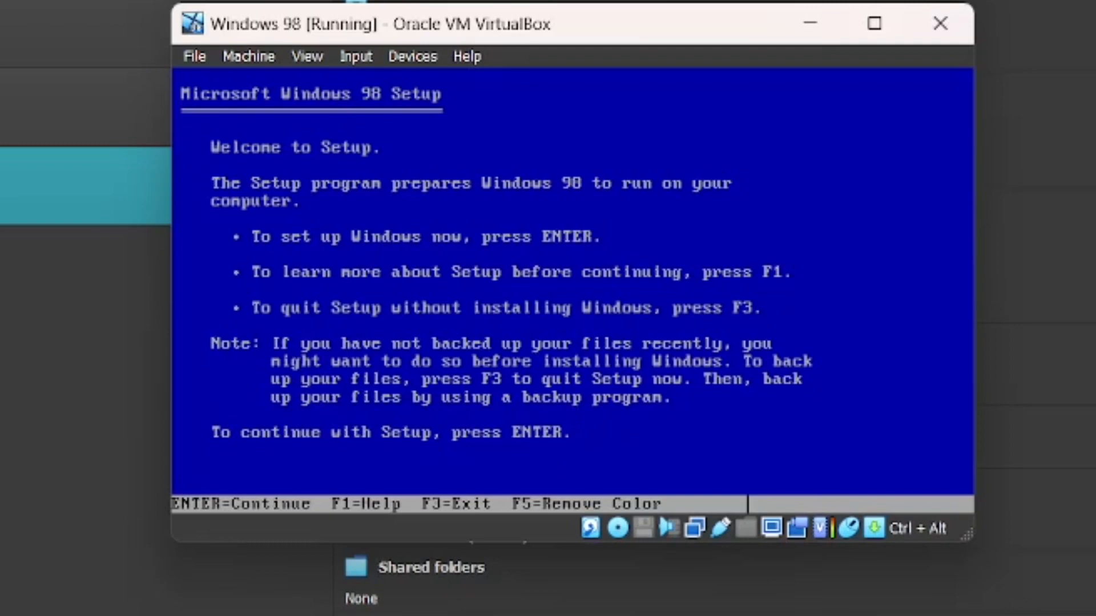
Continue past the welcome screen and choose to configure unallocated disk space
key(enter)
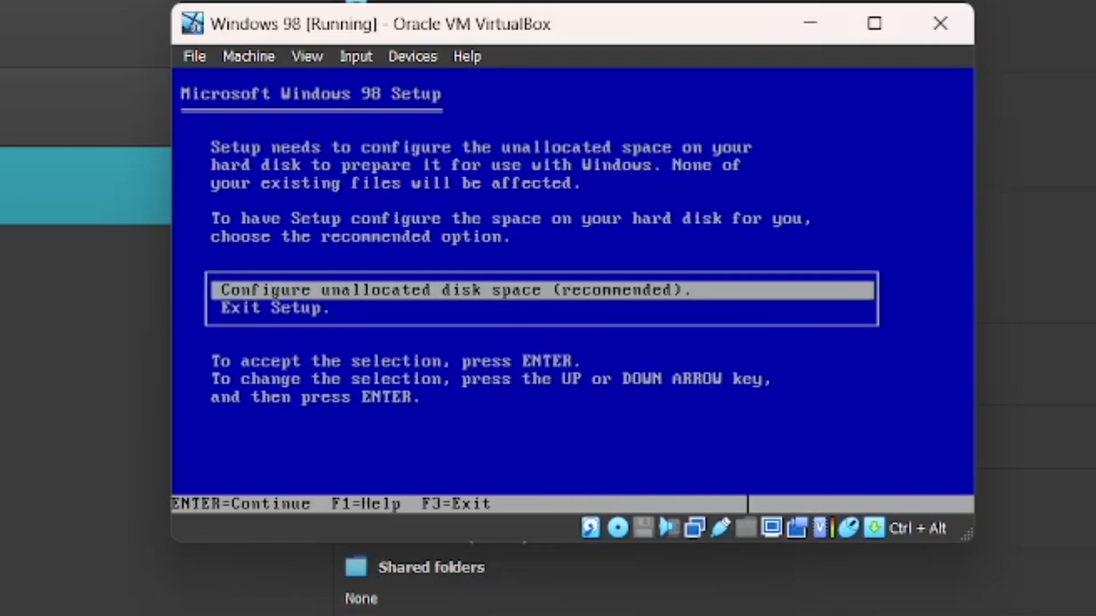
key(Down)
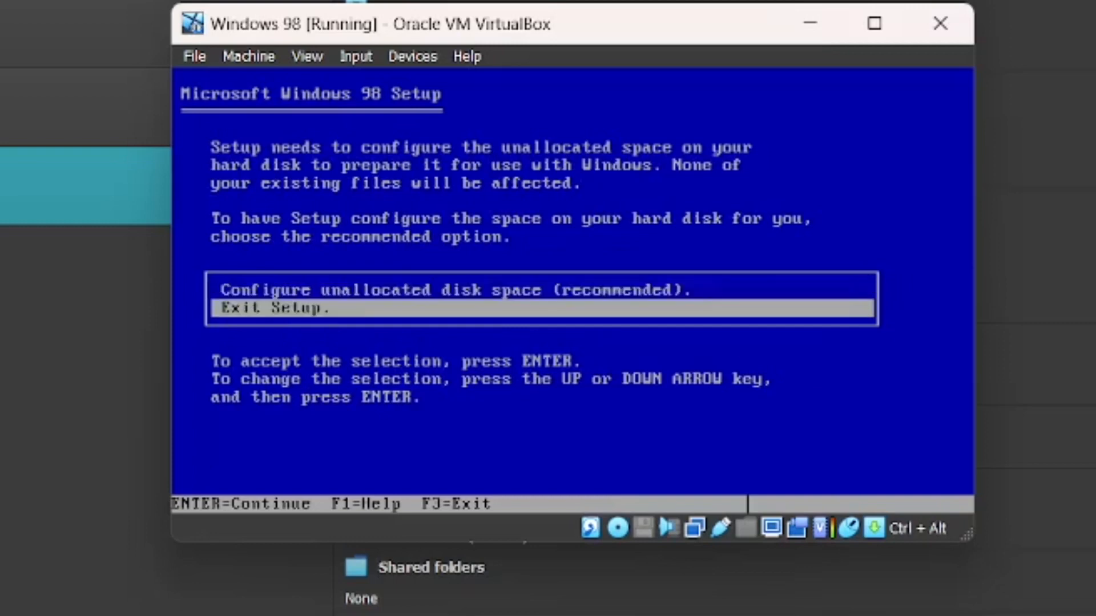
key(Up)
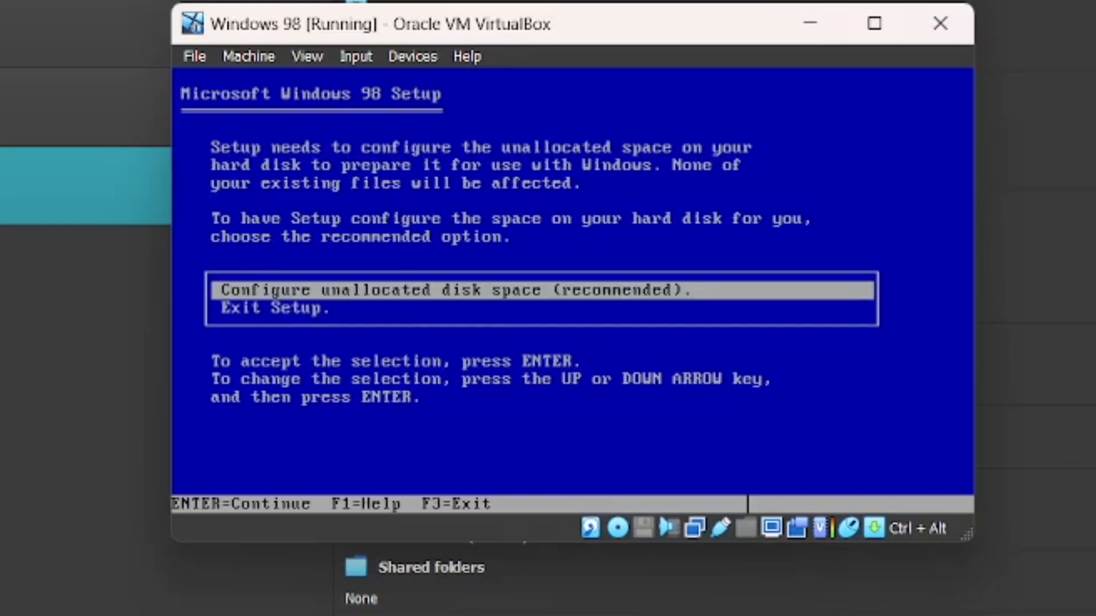
key(Enter)
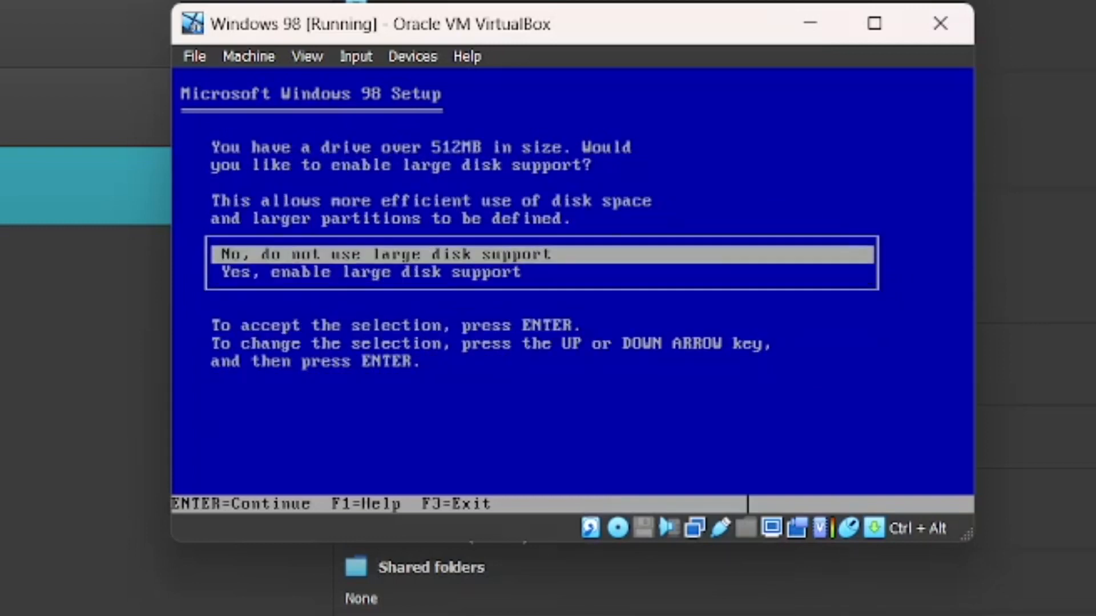
Enable large disk support and let setup restart the machine
key(Down)
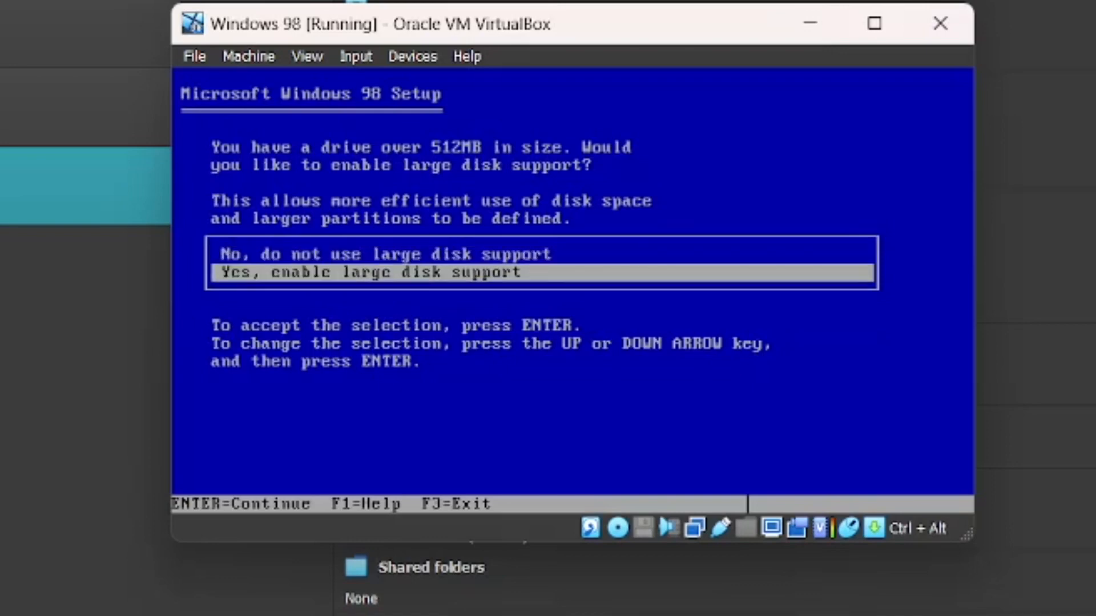
key(enter)
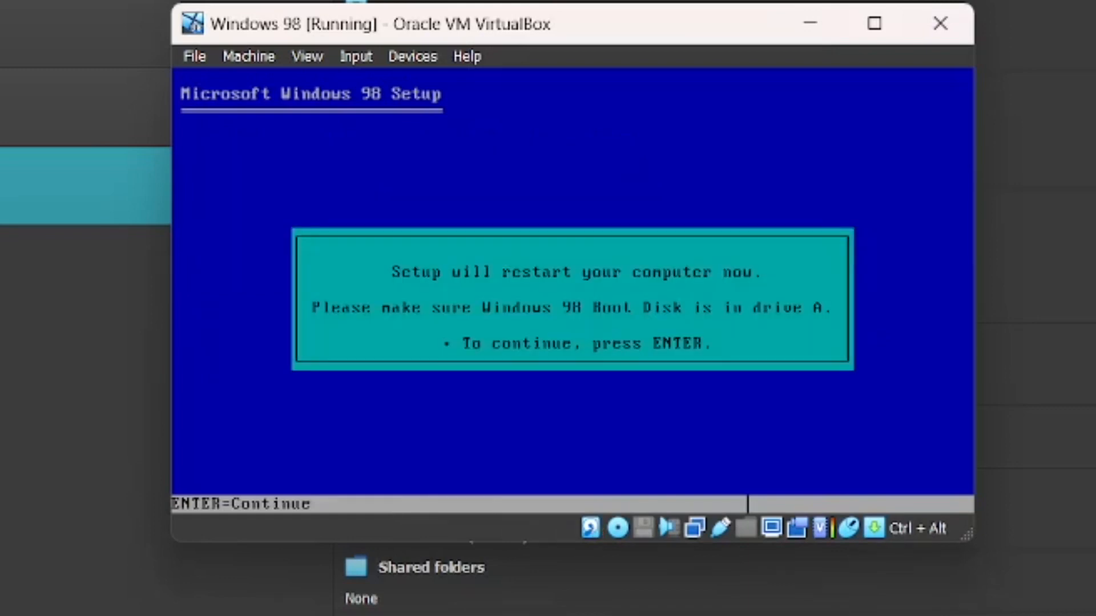
key(enter)
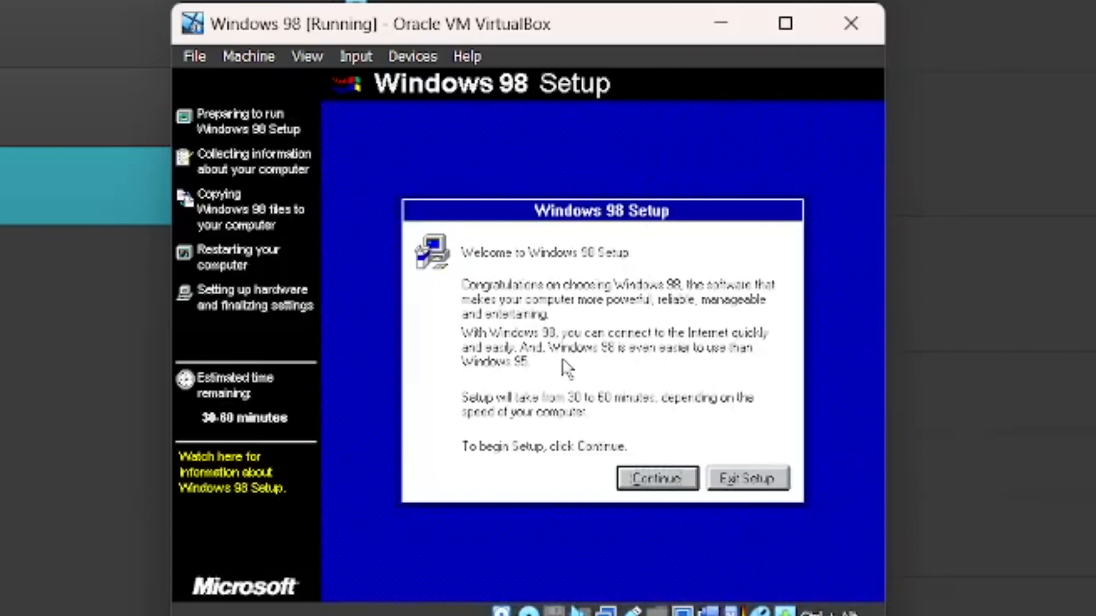
mouse_move(525, 235)
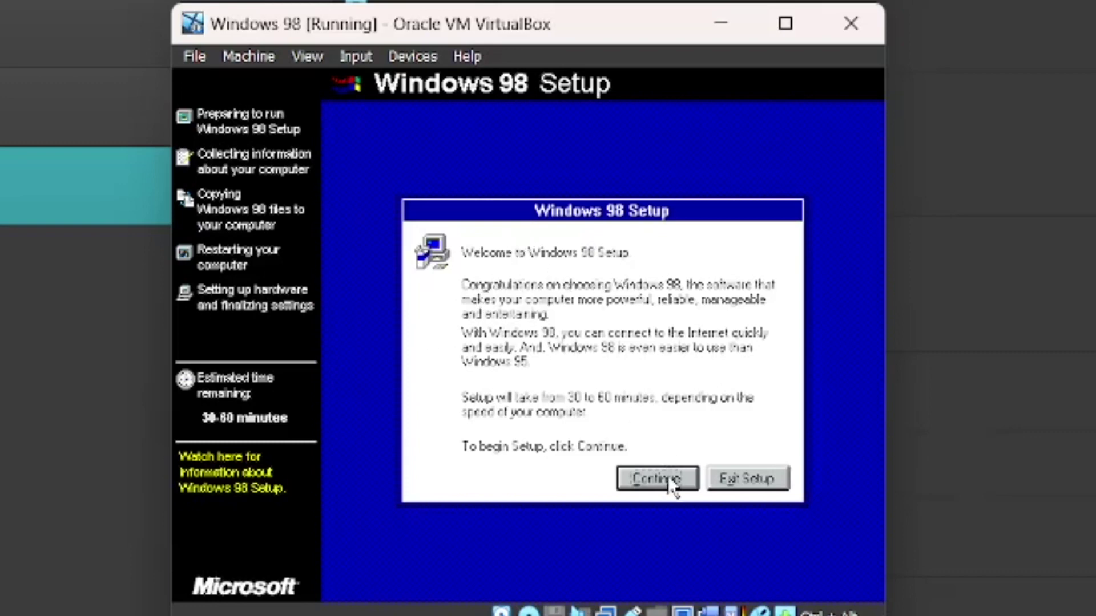
Continue setup, keeping the default install folder and the Typical setup option
click(657, 477)
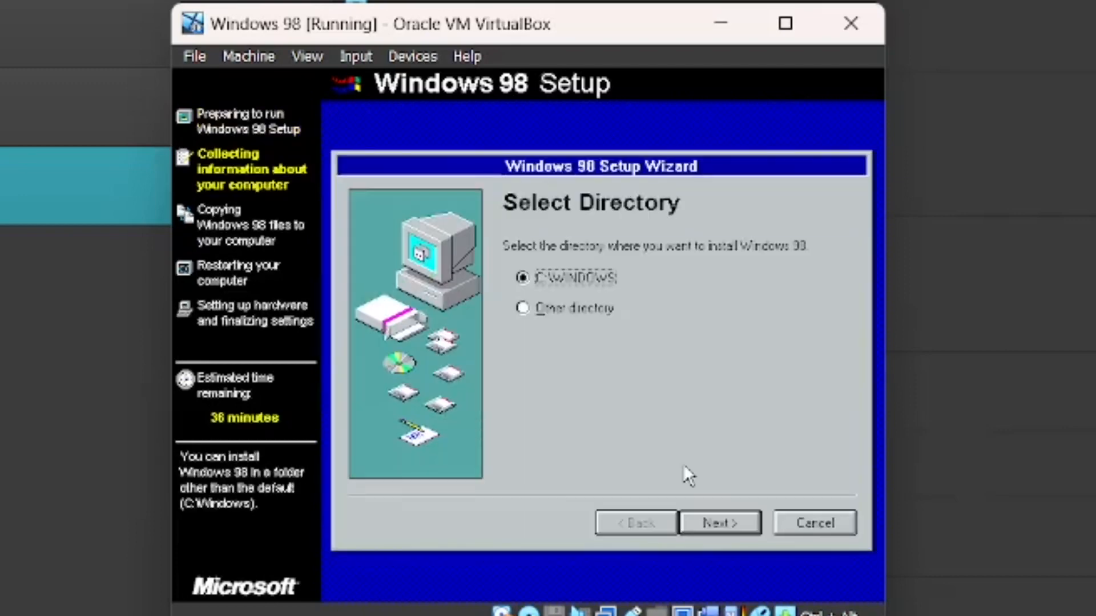
mouse_move(452, 441)
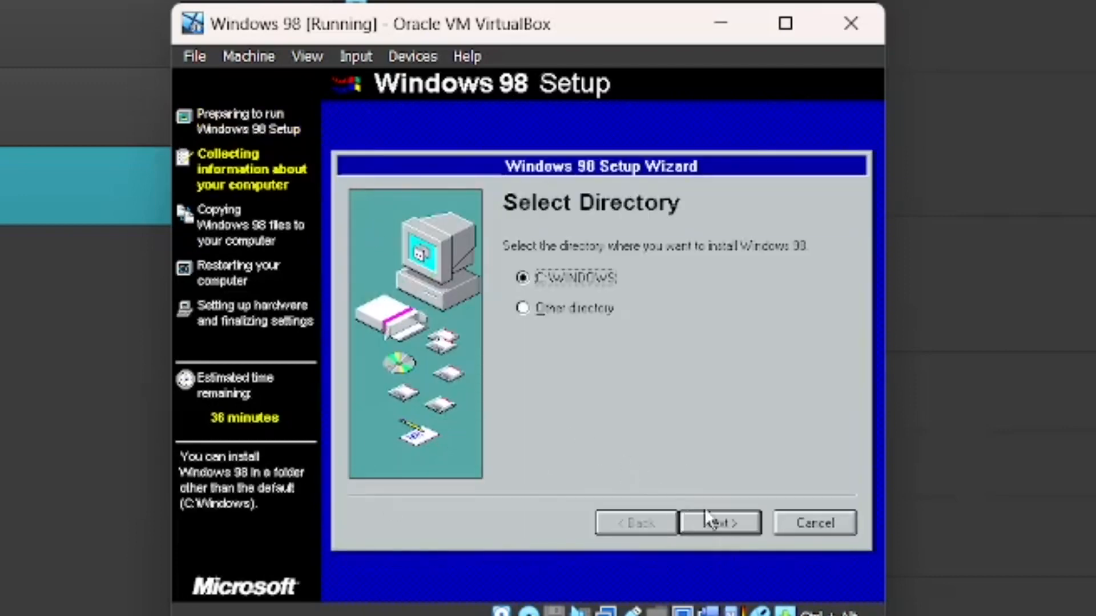
click(719, 523)
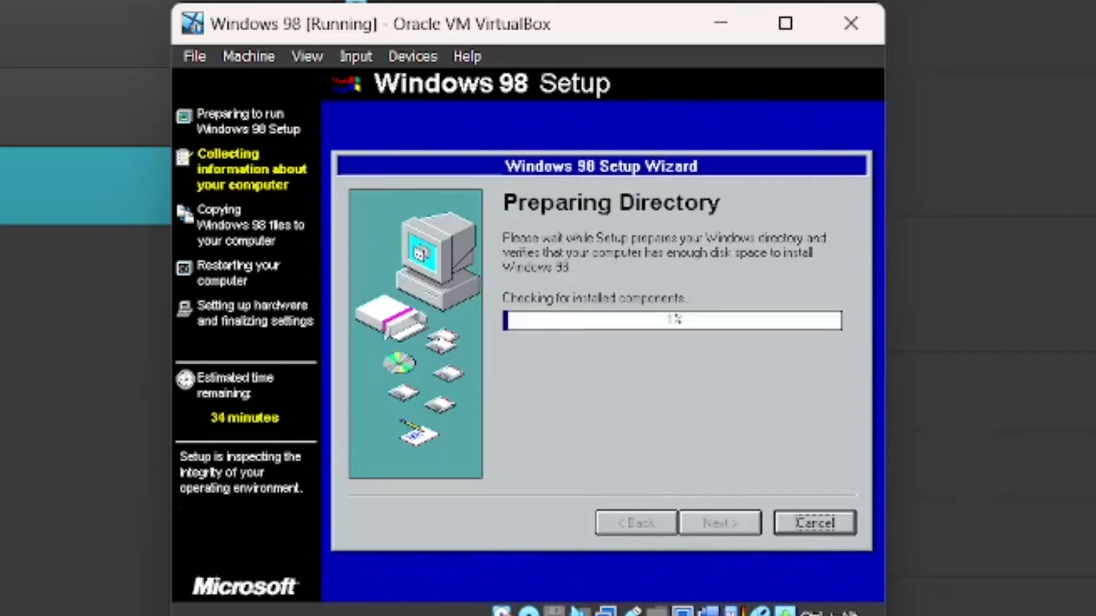
mouse_move(718, 542)
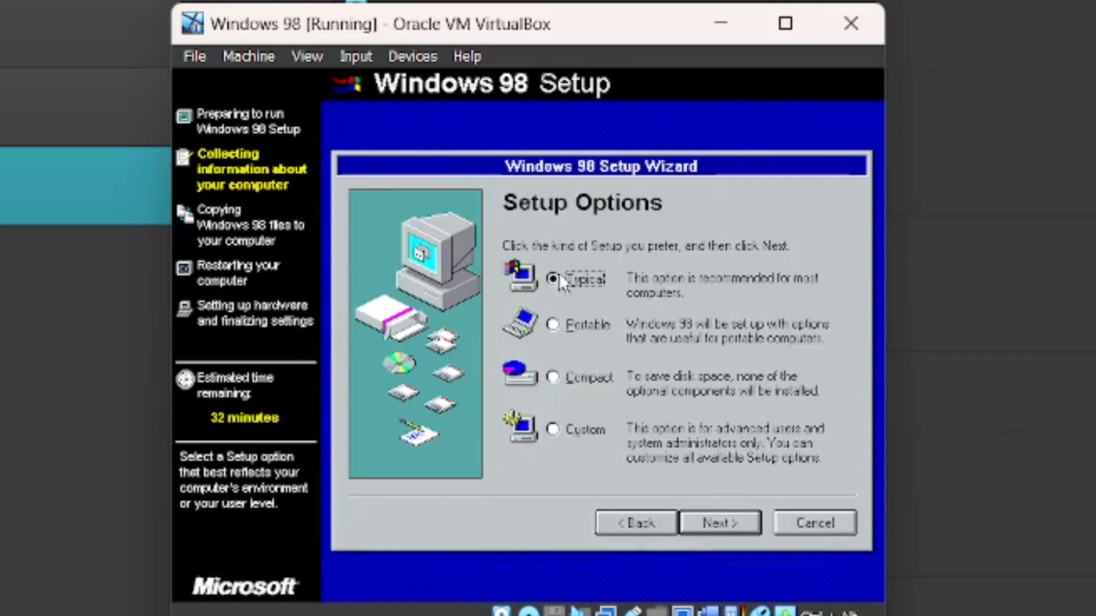
mouse_move(592, 477)
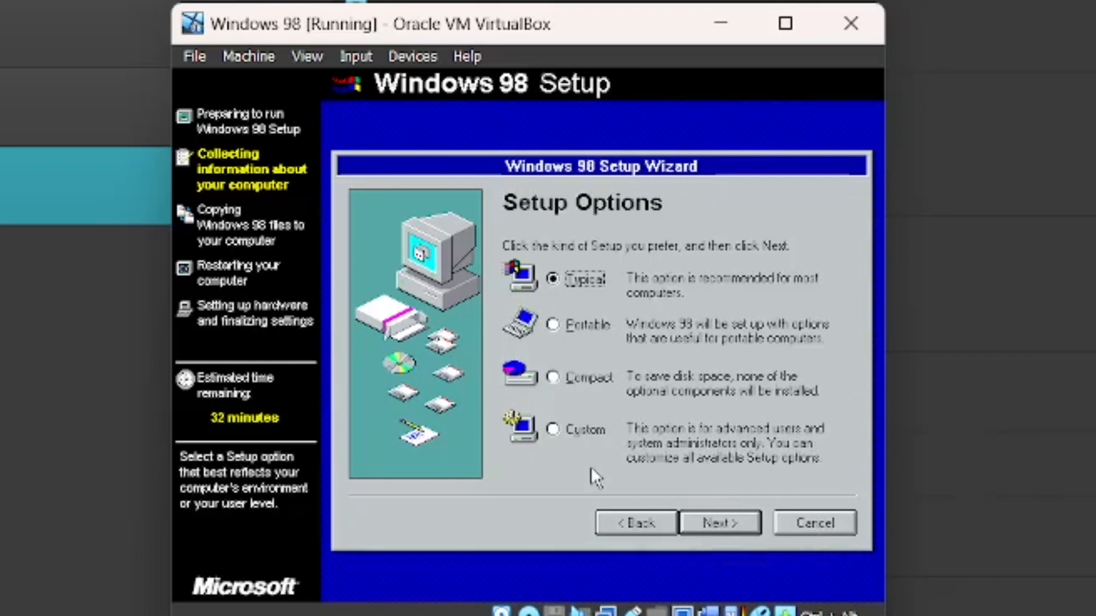
mouse_move(604, 341)
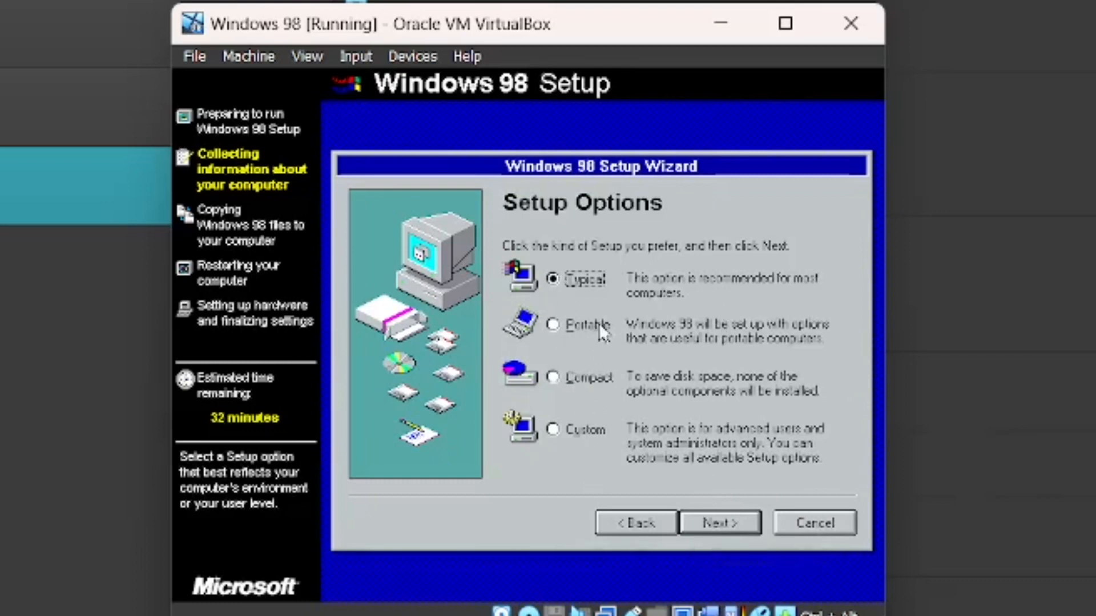
click(720, 523)
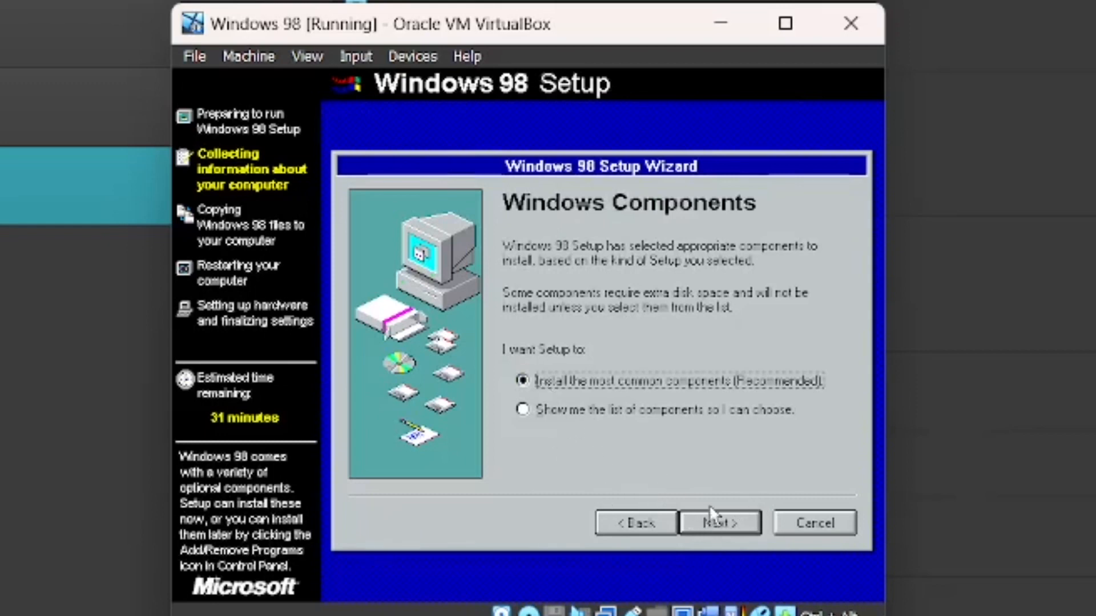
Choose 'Show me the list of components', advance, then go back to the components choice
click(520, 409)
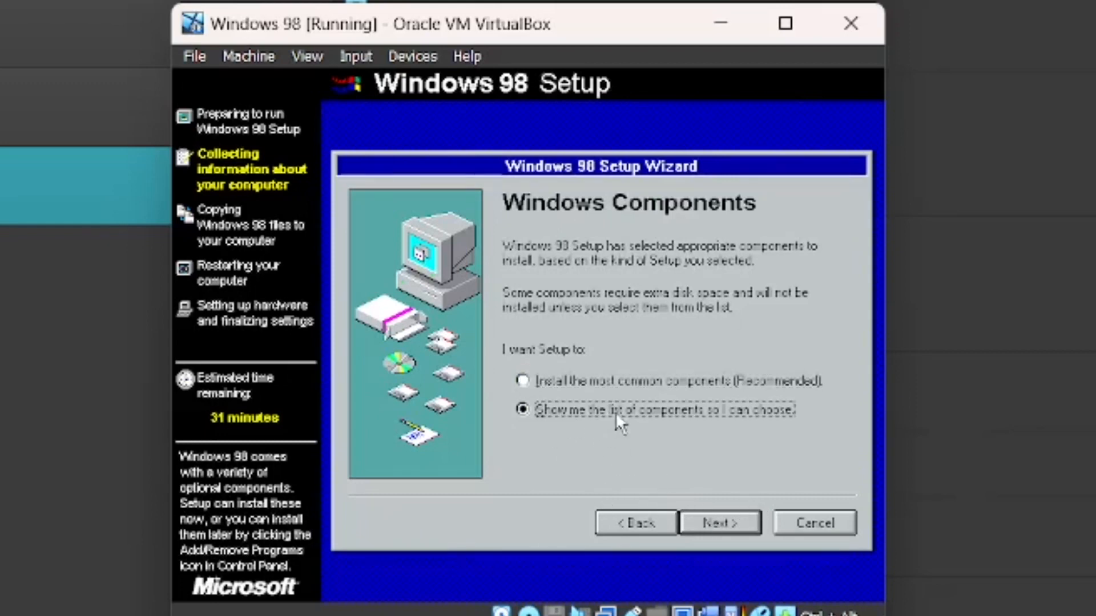
click(719, 523)
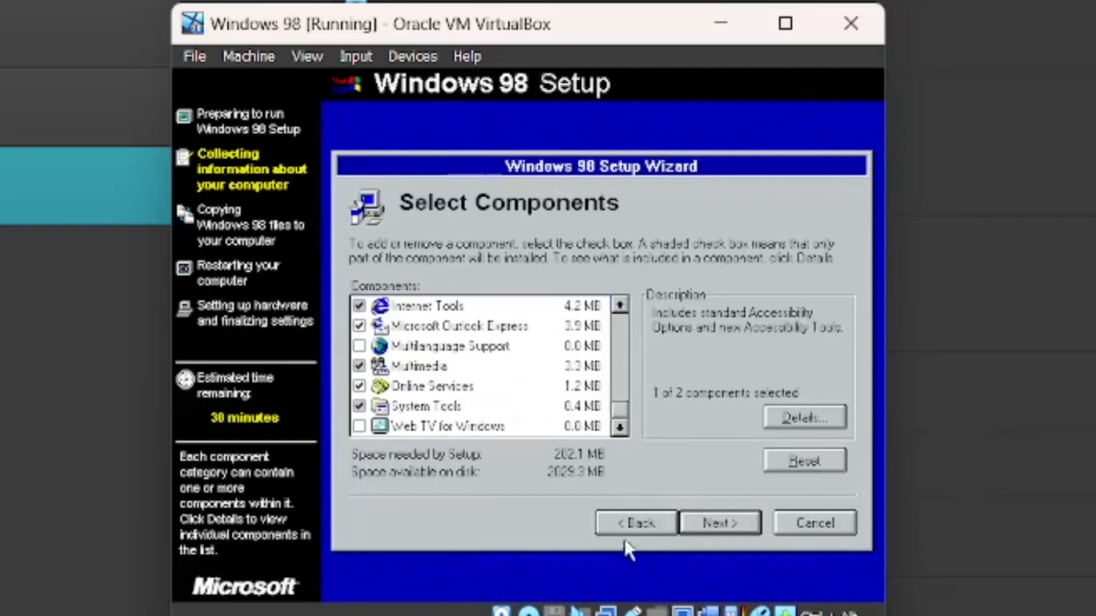
click(636, 522)
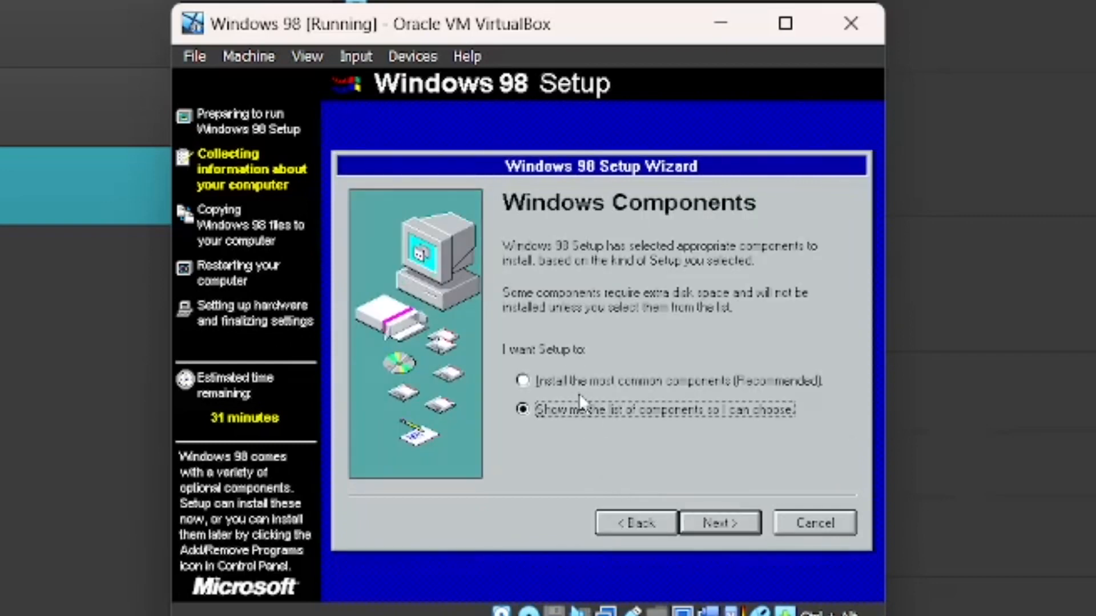
Name the computer WIN98 on the identification step and continue
click(719, 523)
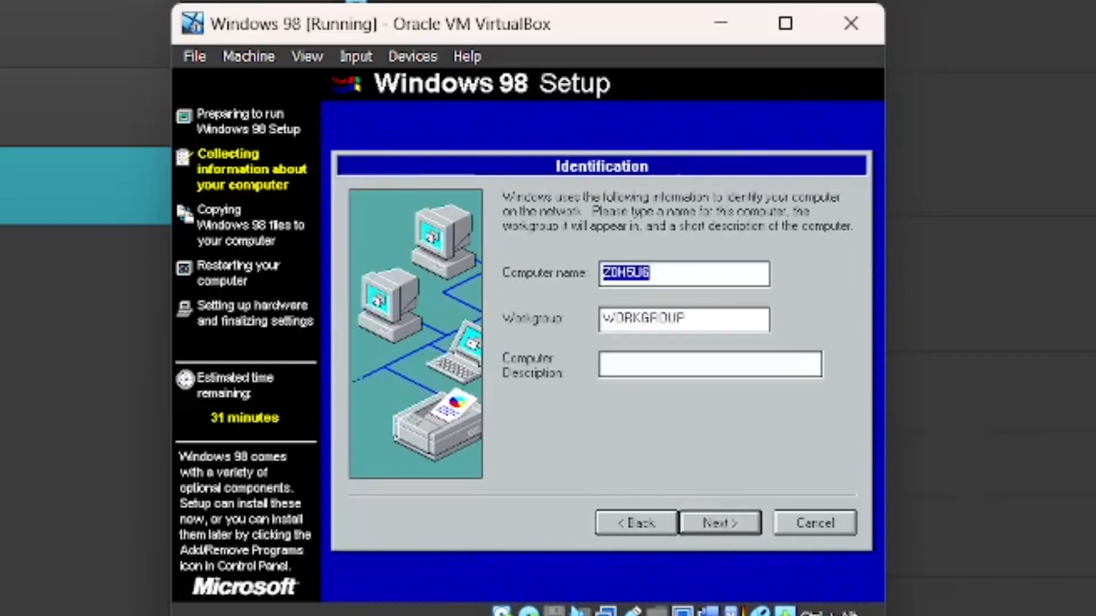
mouse_move(788, 242)
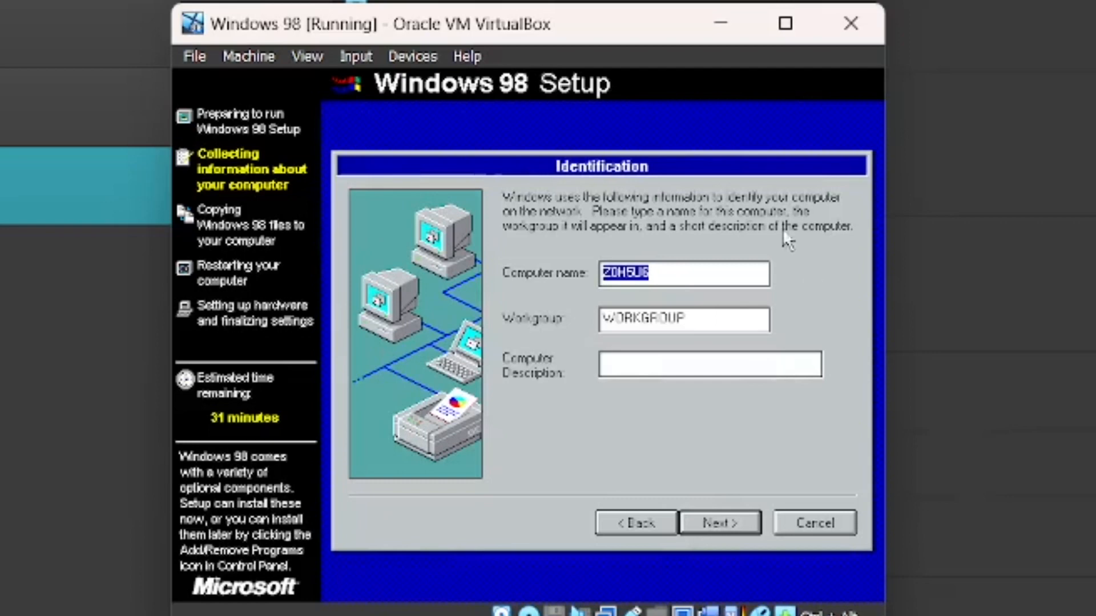
mouse_move(758, 356)
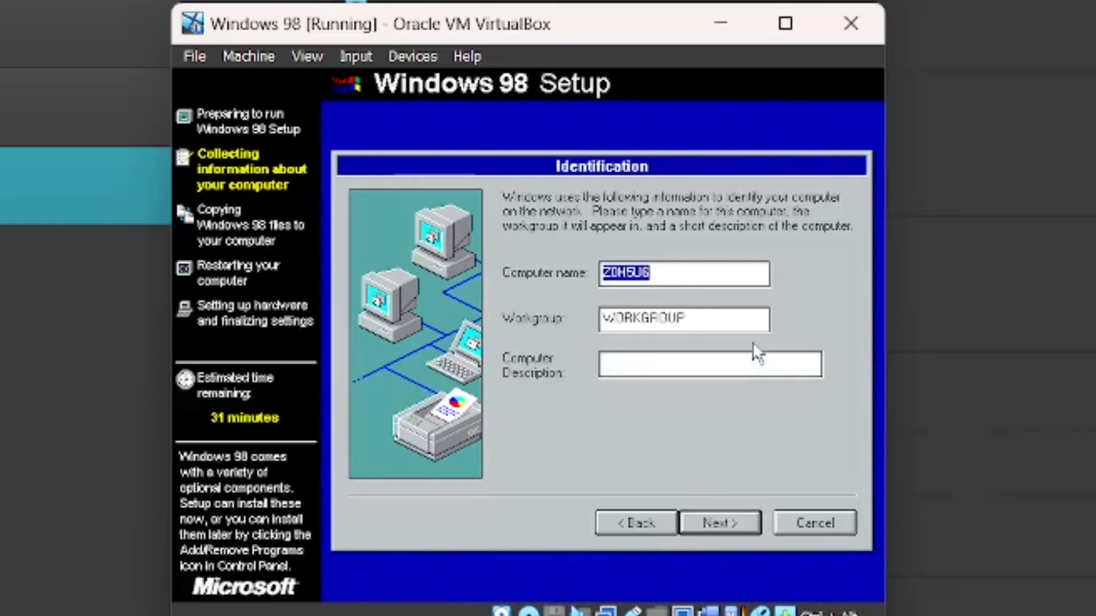
text(WIN98)
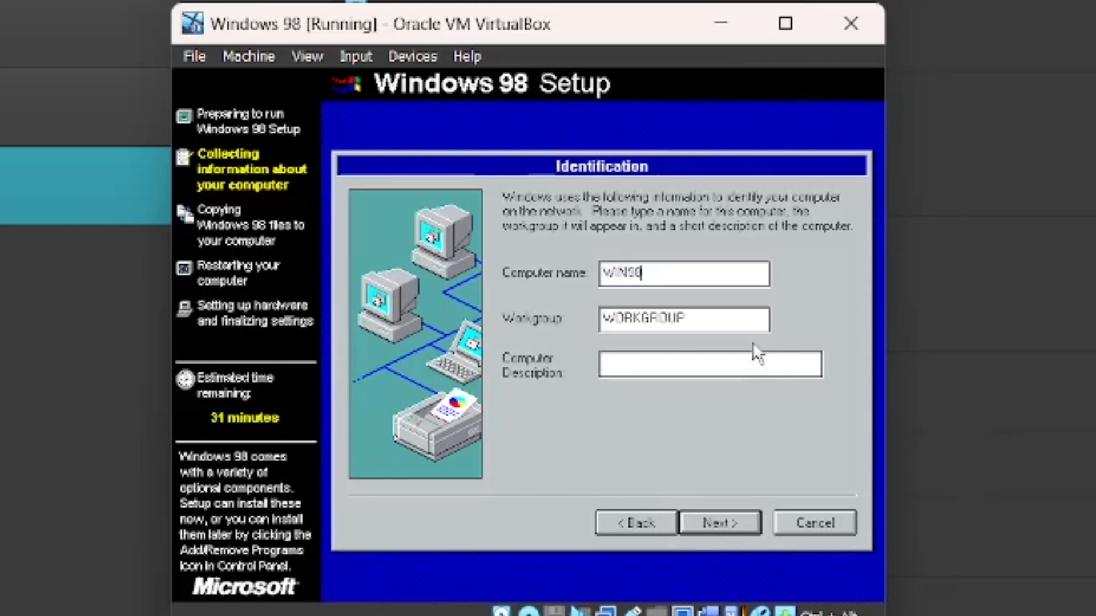
mouse_move(638, 393)
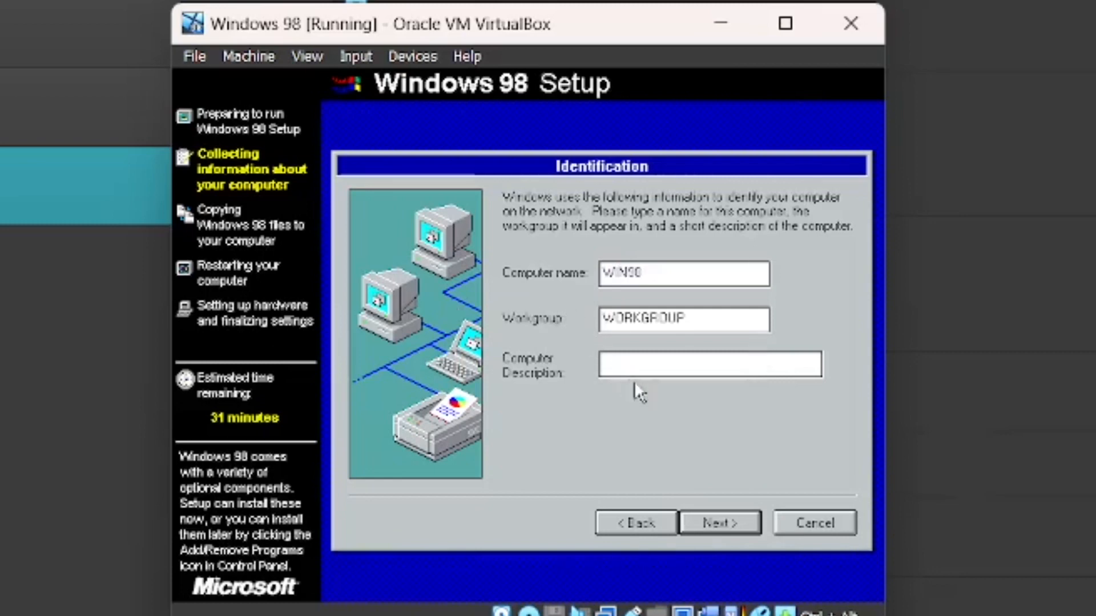
mouse_move(690, 410)
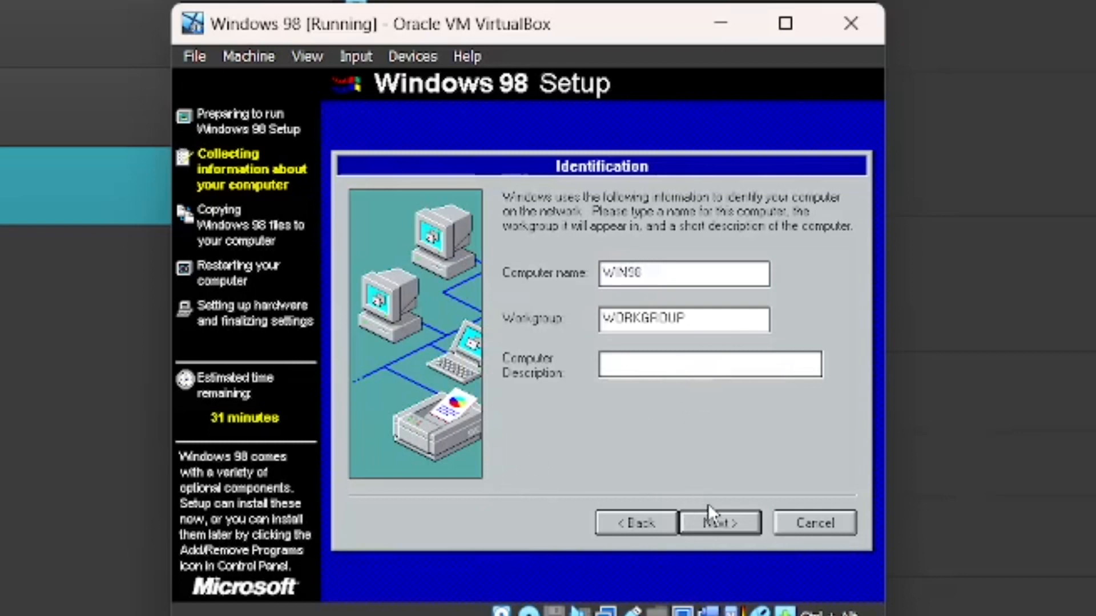
click(720, 522)
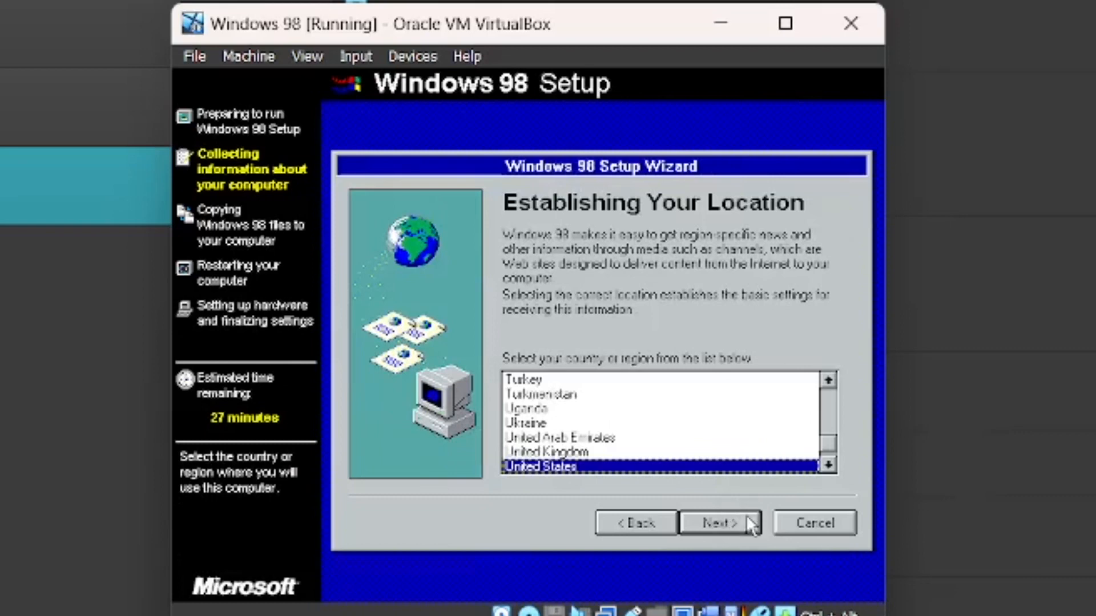
mouse_move(827, 478)
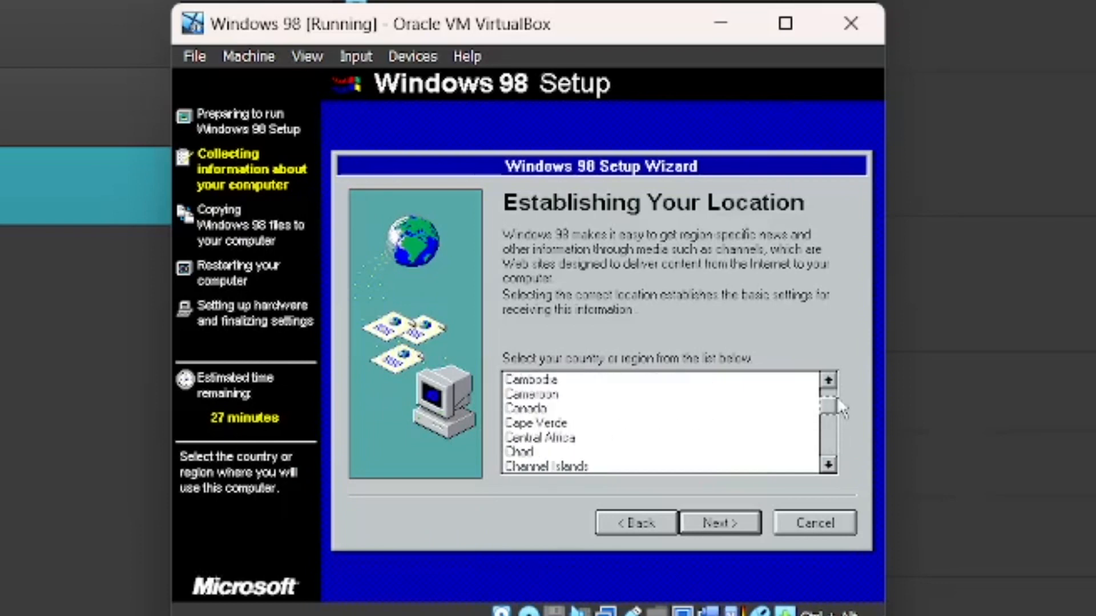
Set the location to Canada and start copying the Windows 98 files
click(531, 409)
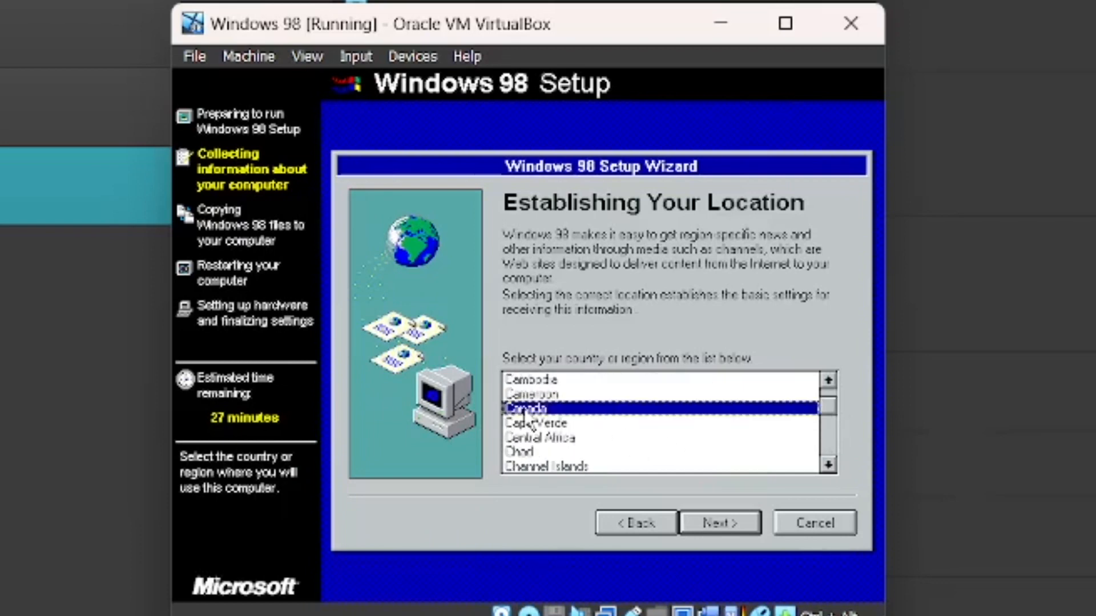
click(719, 522)
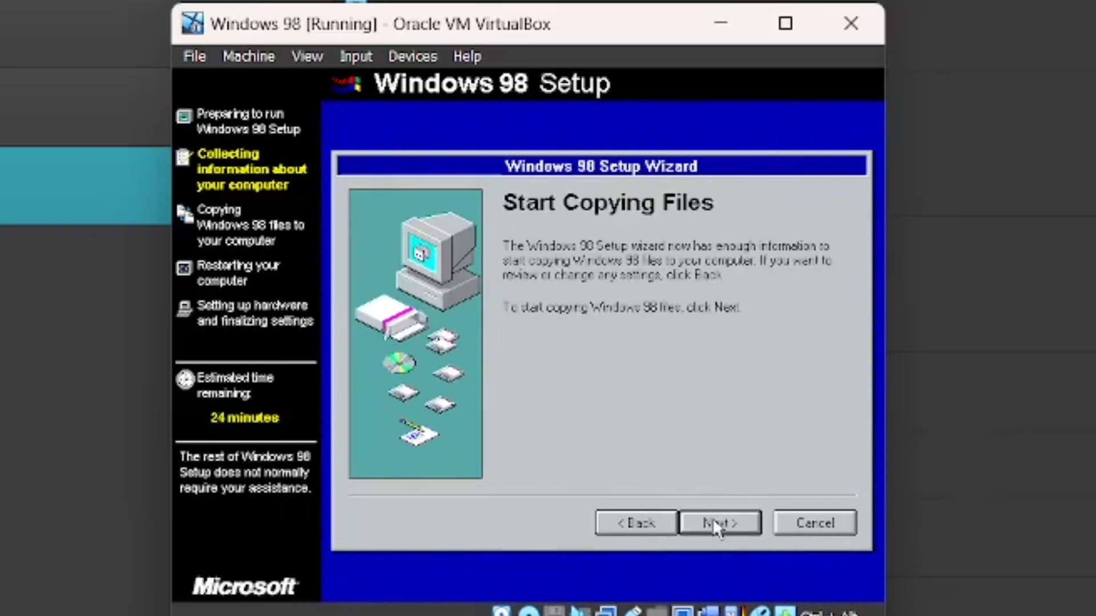
click(720, 523)
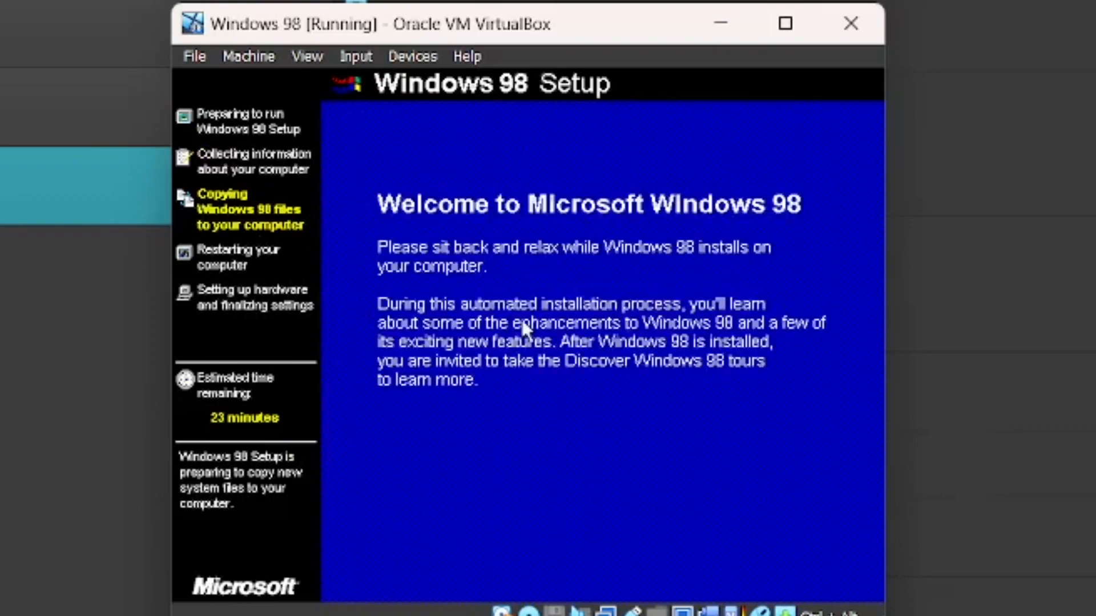
mouse_move(363, 377)
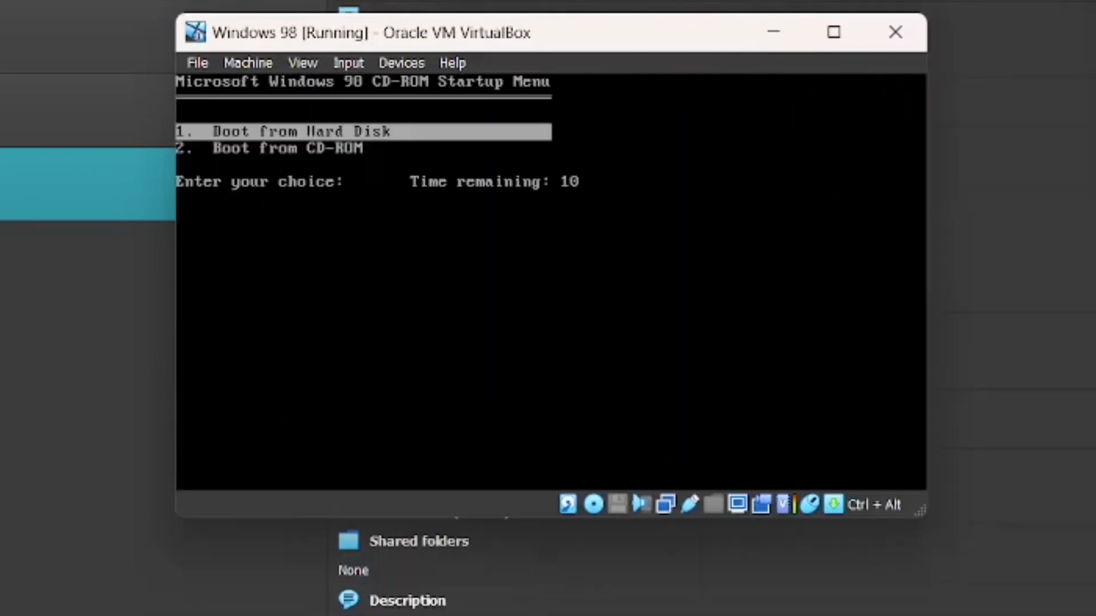
At the CD-ROM Startup Menu choose the boot option so setup resumes from the hard disk
key(Down)
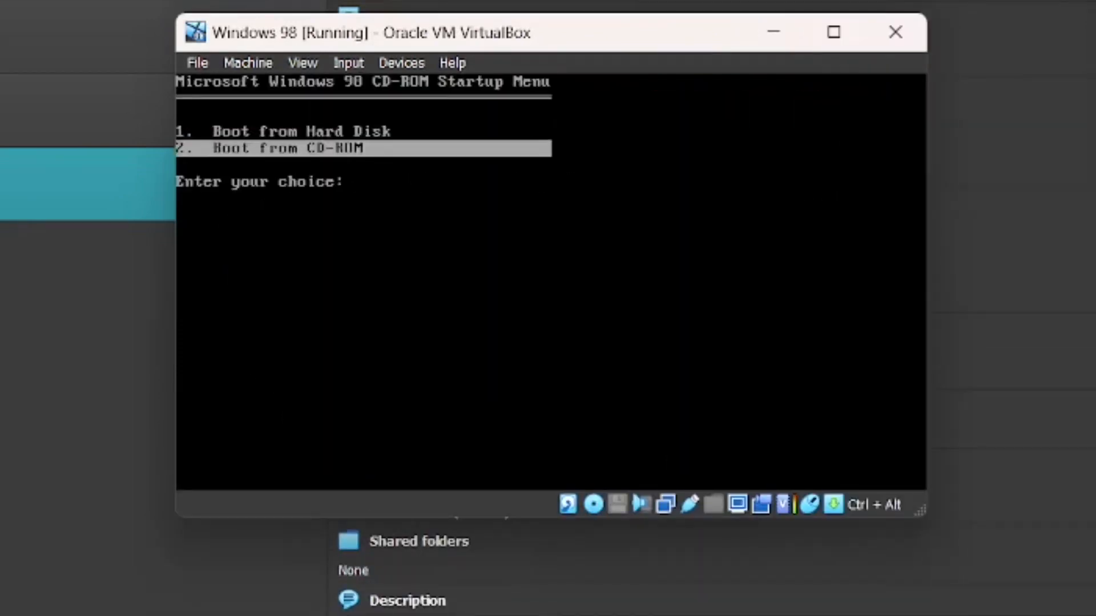
key(Up)
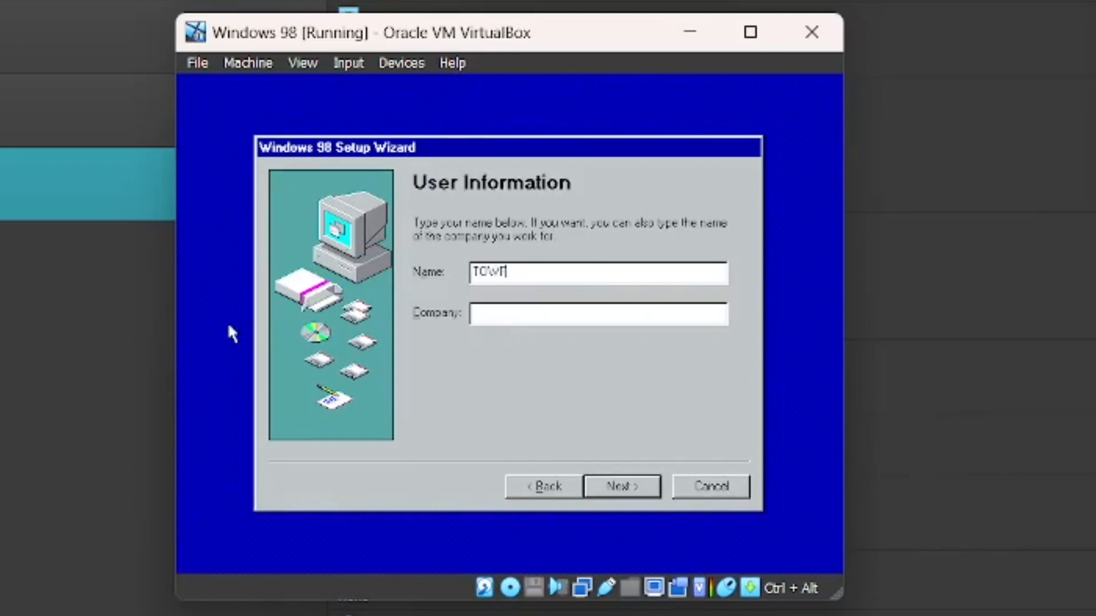
mouse_move(618, 458)
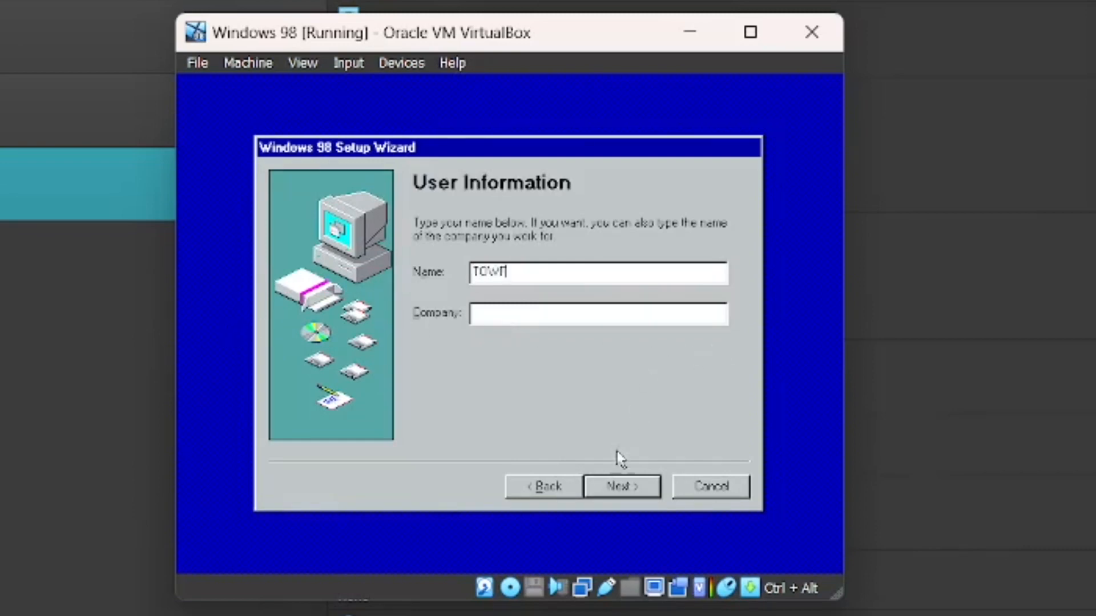
Continue past user information and accept the license agreement with 'I accept the Agreement'
click(532, 315)
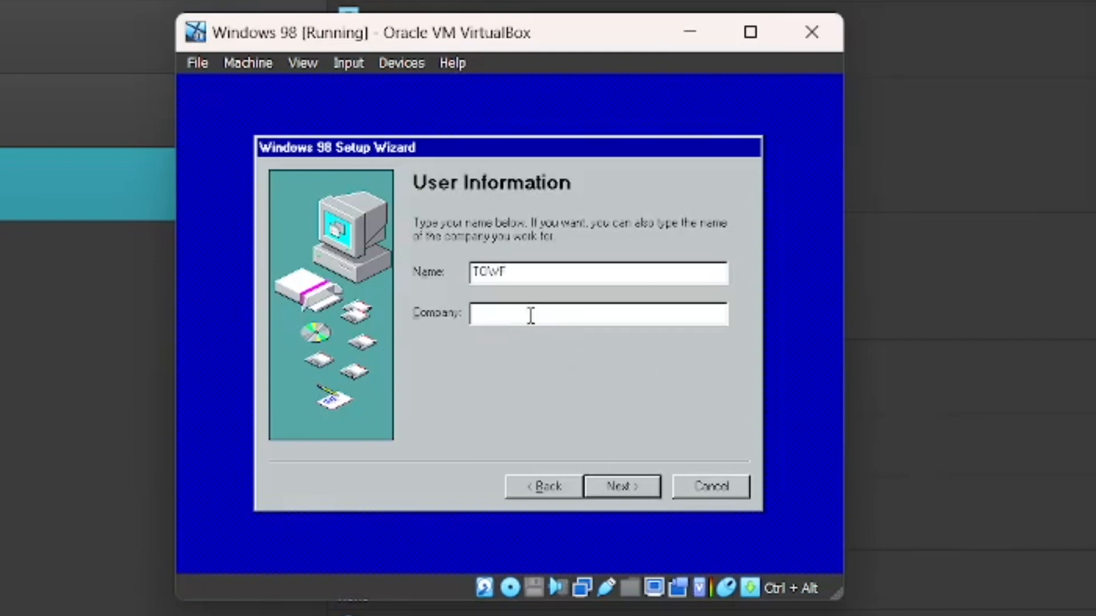
click(622, 486)
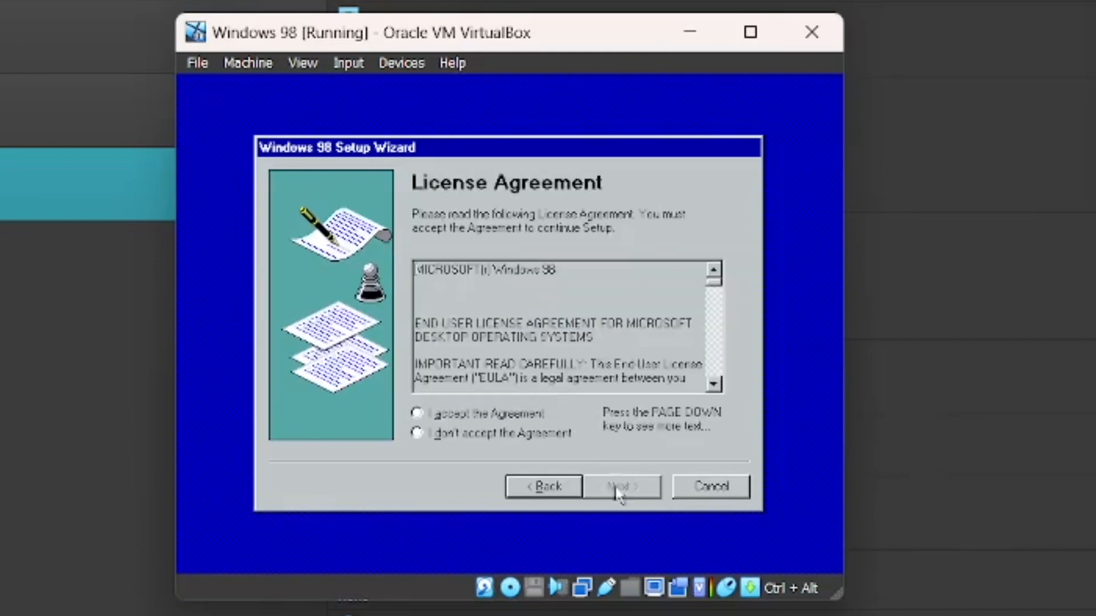
mouse_move(518, 183)
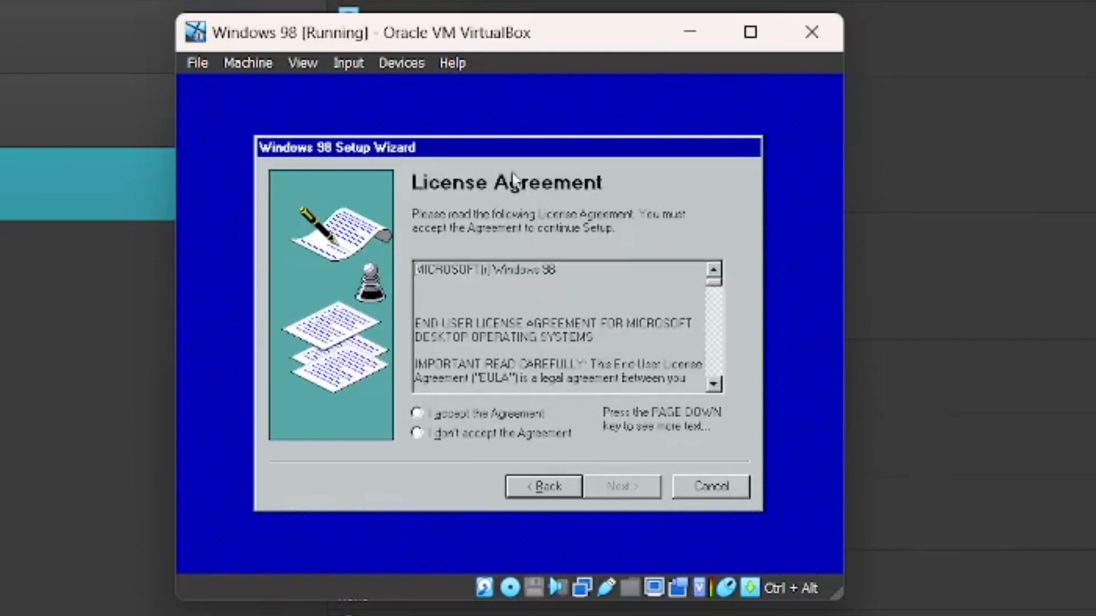
click(416, 413)
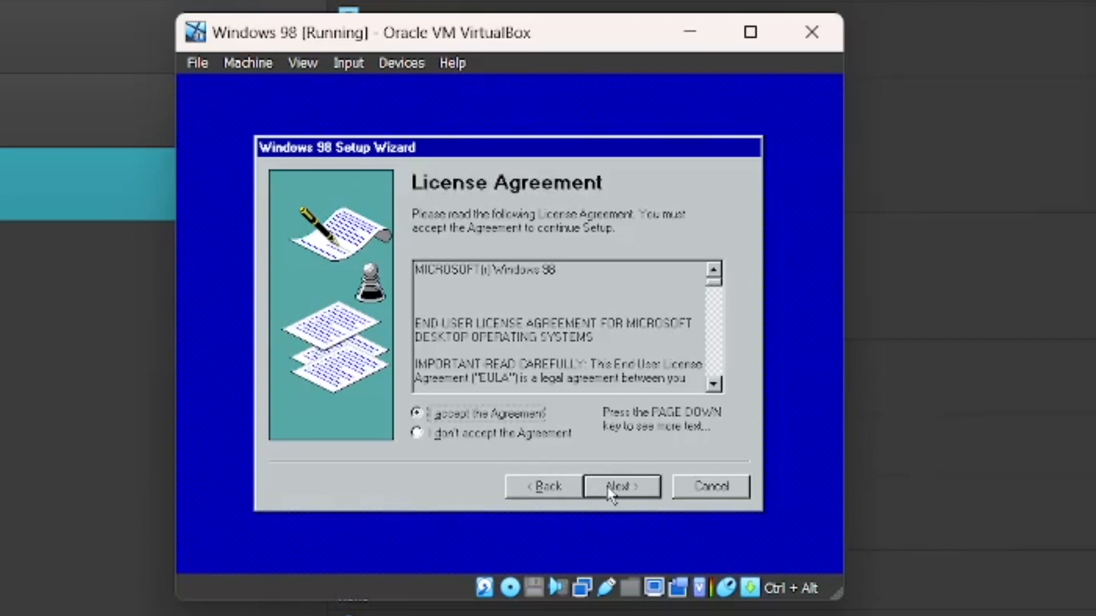
click(621, 486)
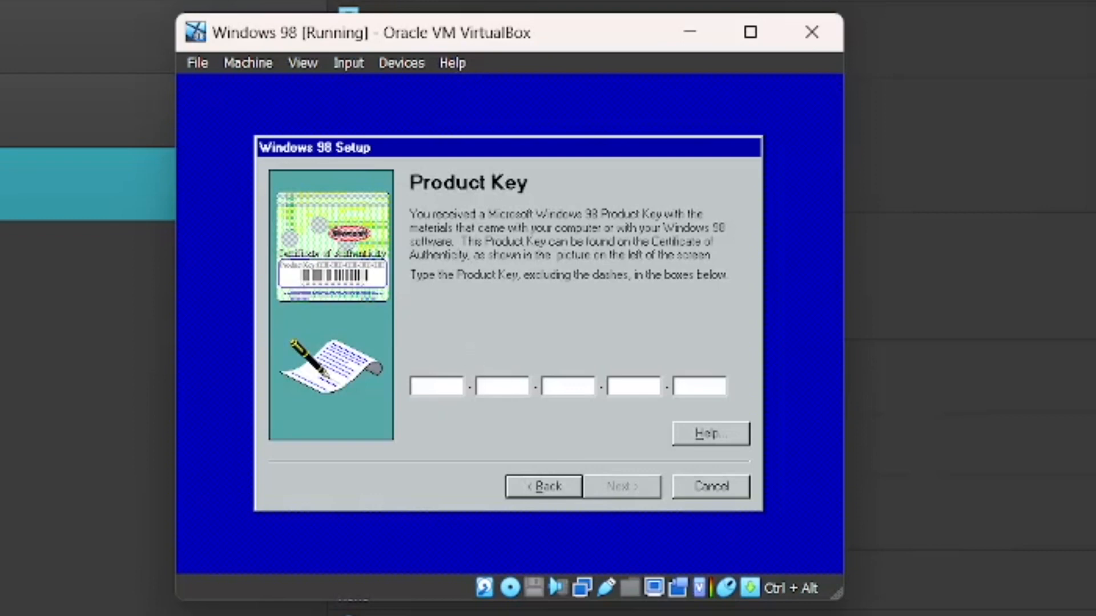
click(436, 385)
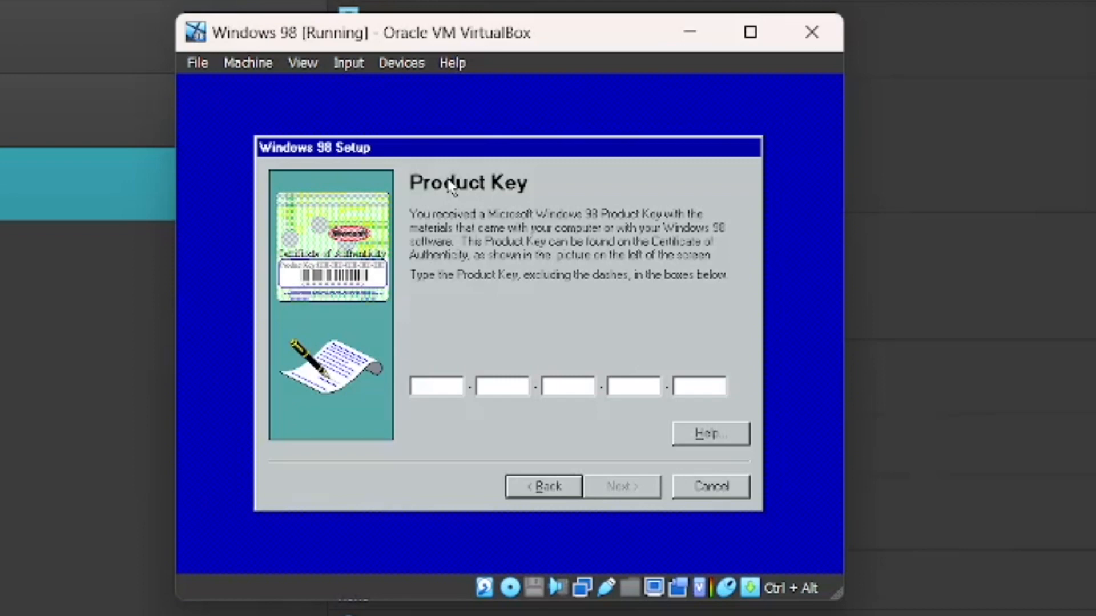
click(436, 386)
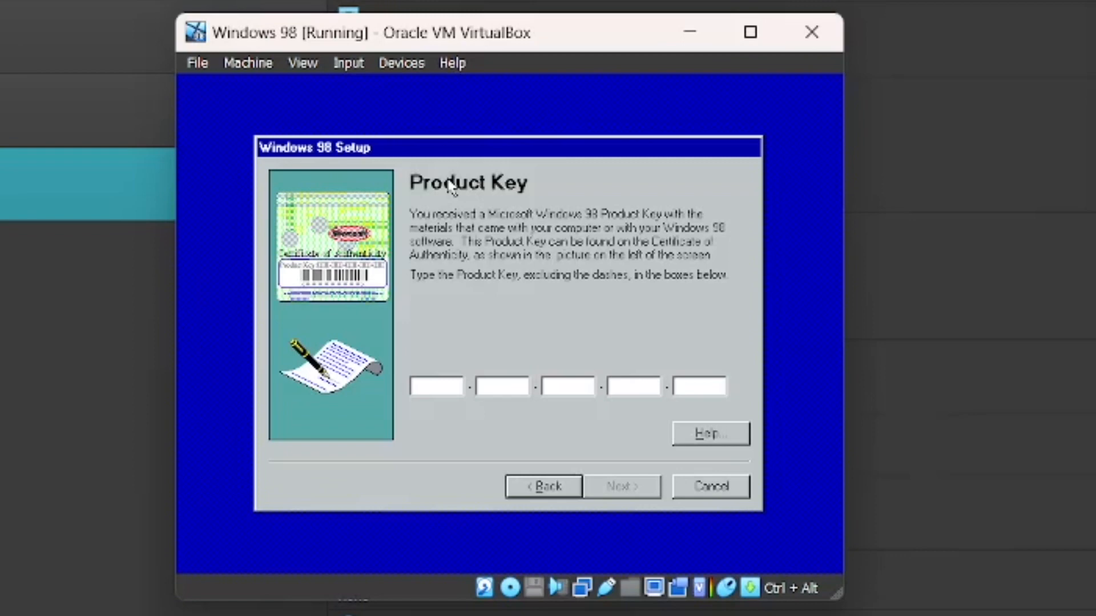
mouse_move(330, 170)
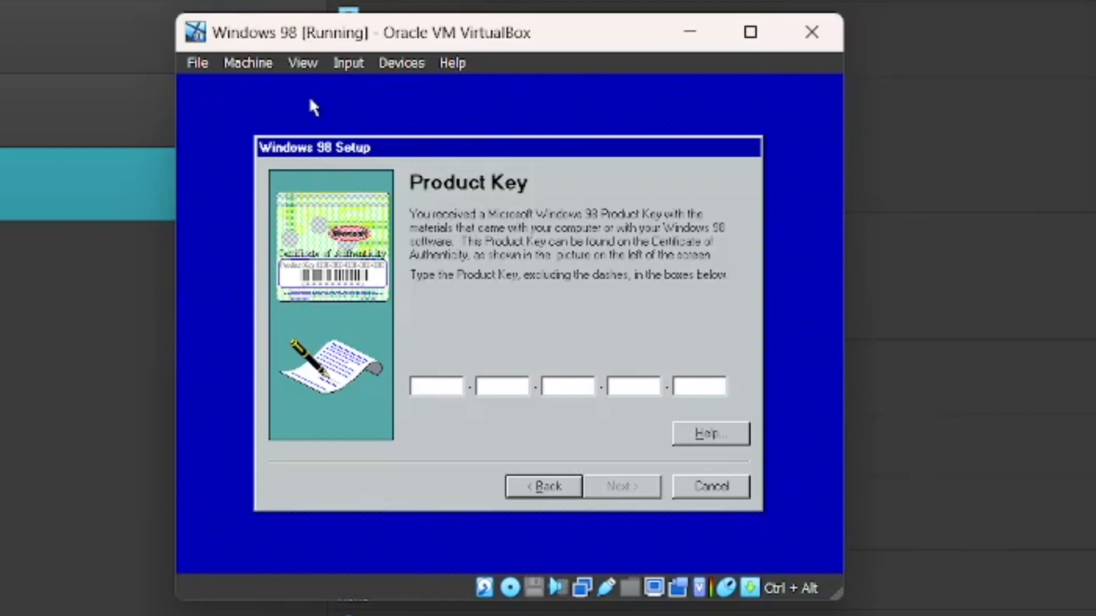
click(436, 386)
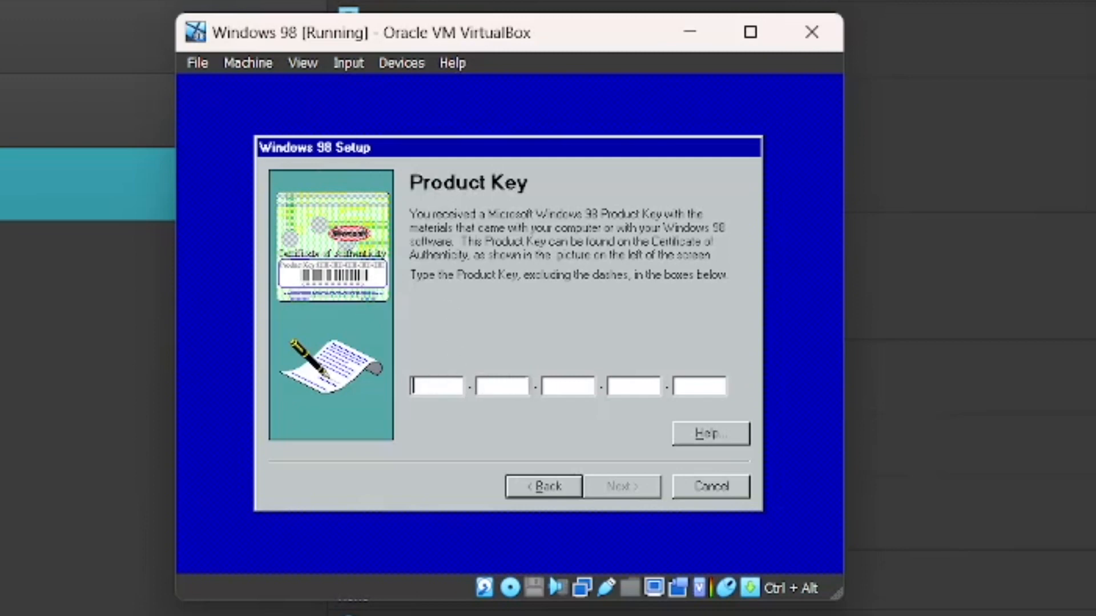
mouse_move(619, 507)
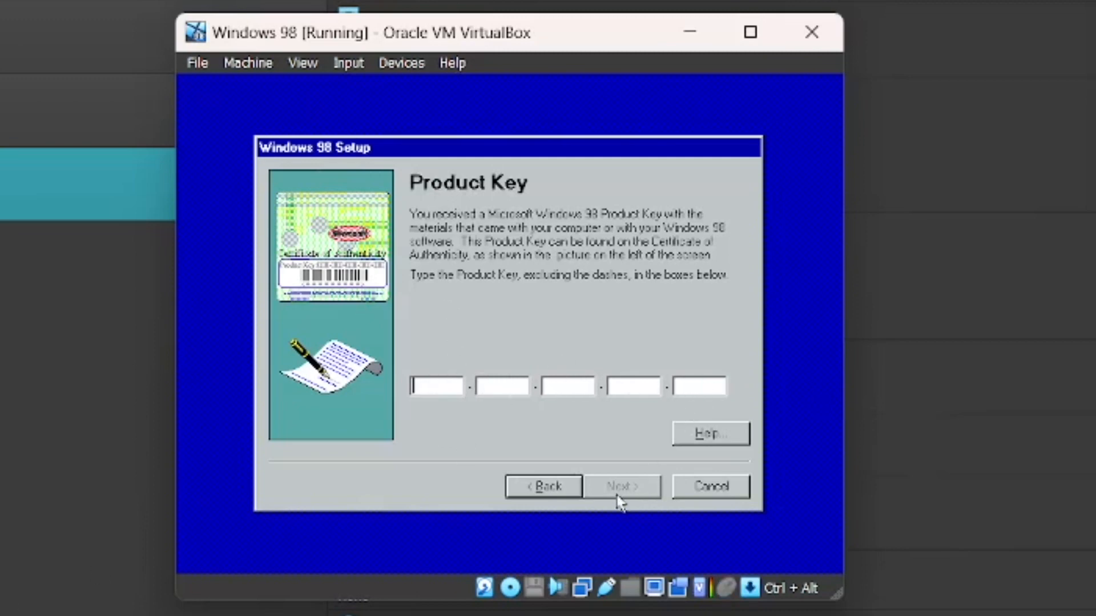
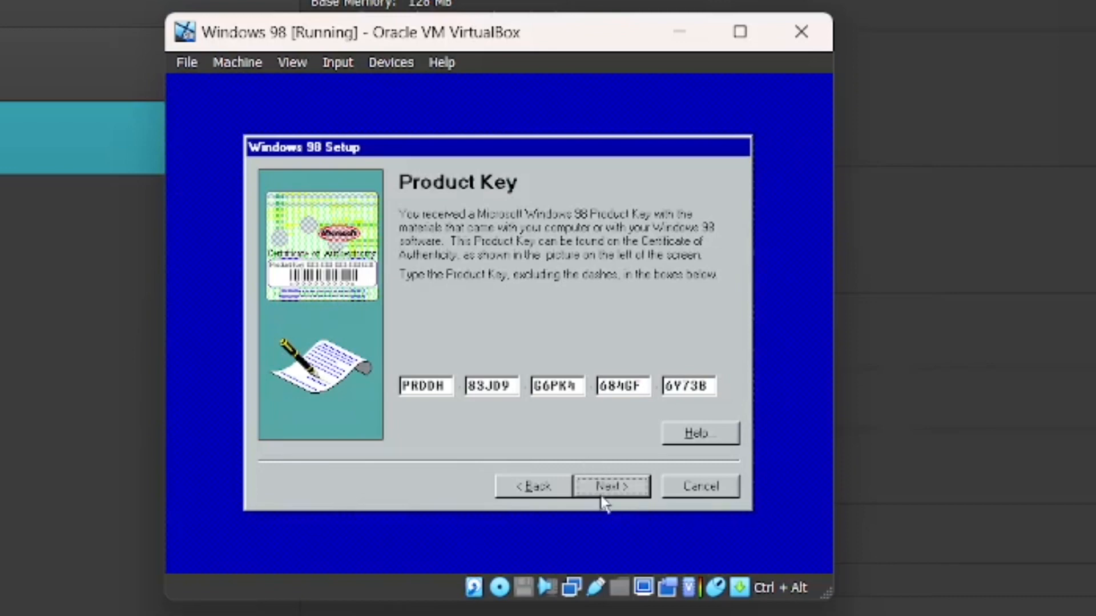
Continue past the product key and finish the Start Wizard so setup carries on
click(610, 486)
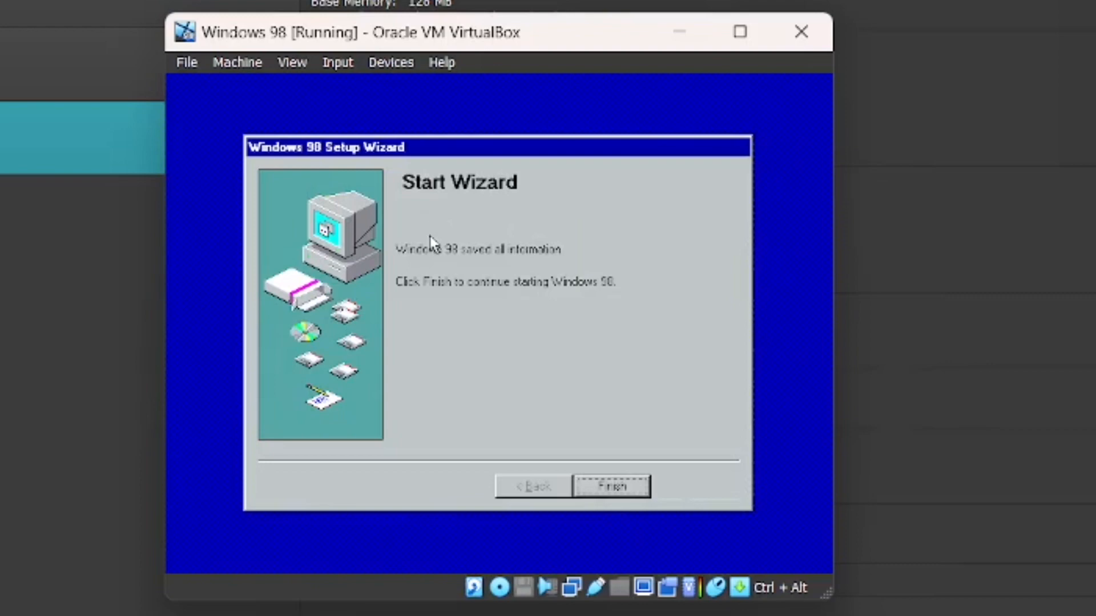
mouse_move(642, 460)
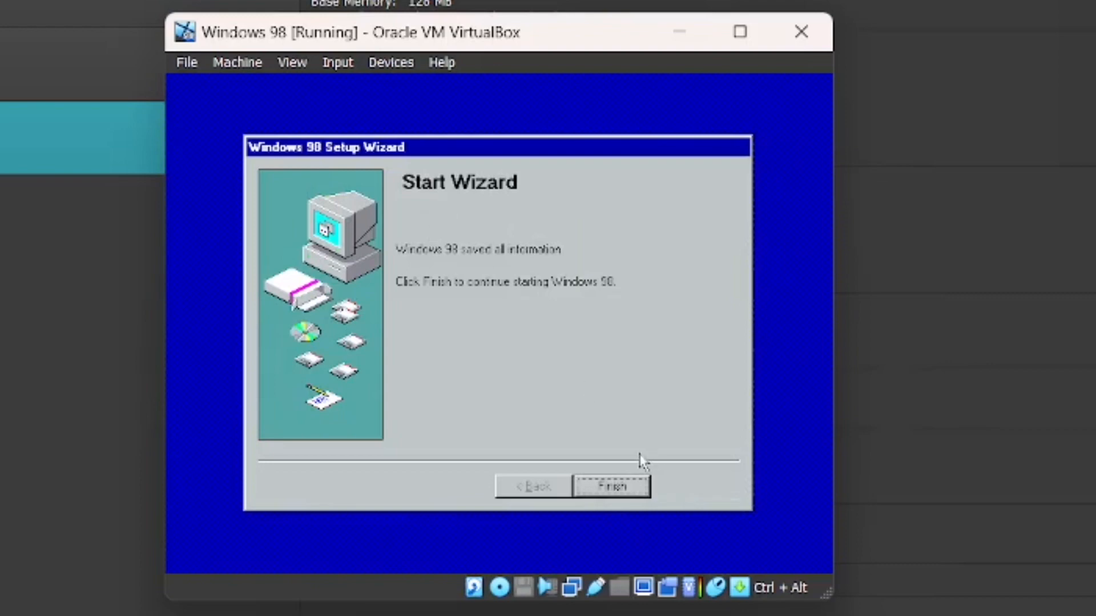
click(611, 486)
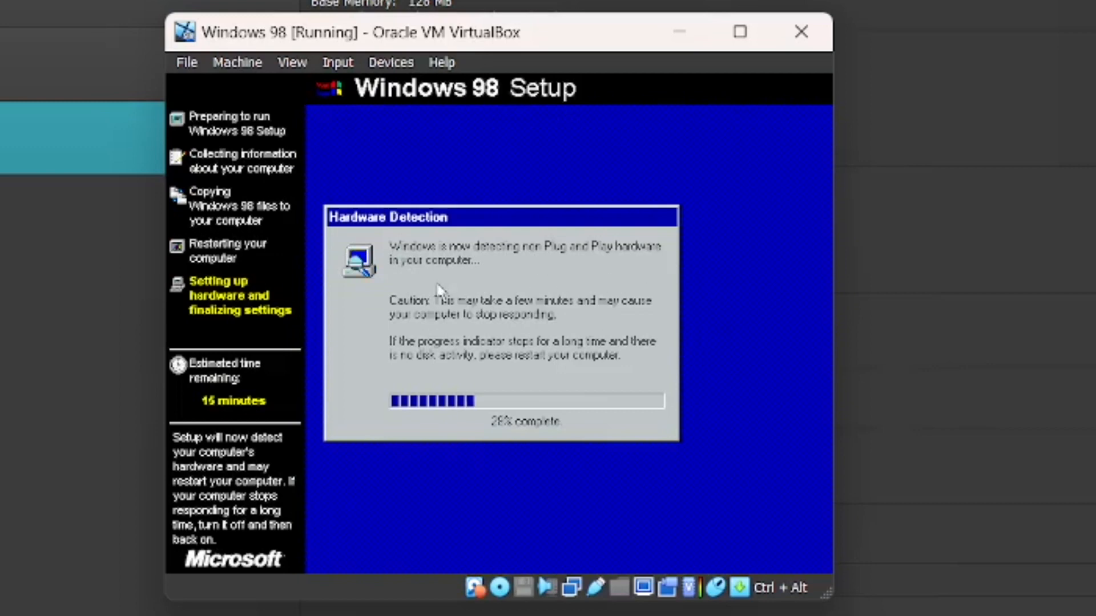
mouse_move(424, 335)
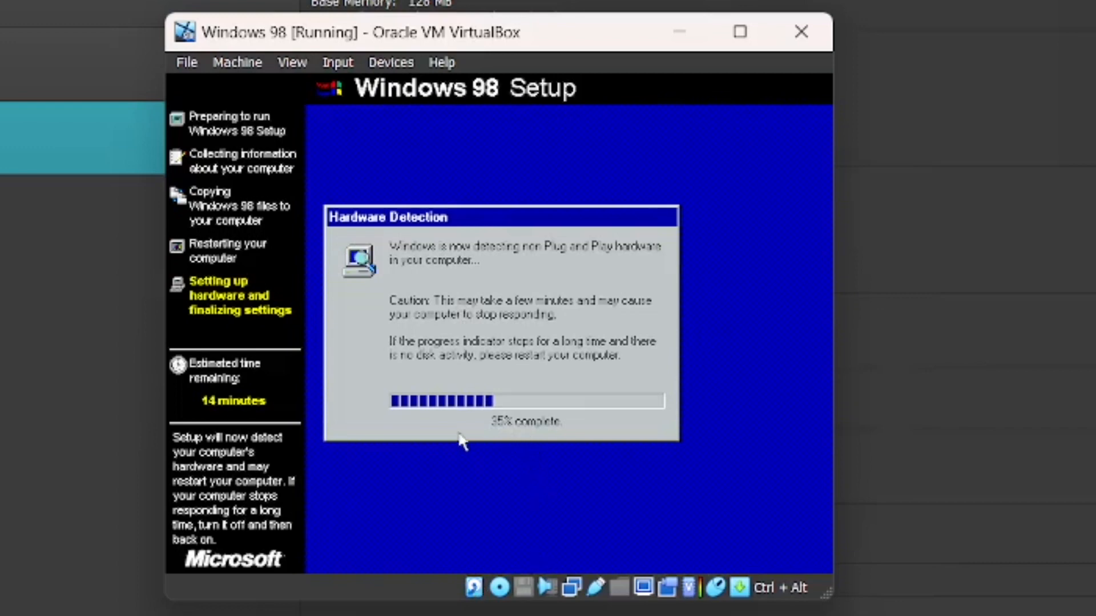
mouse_move(459, 514)
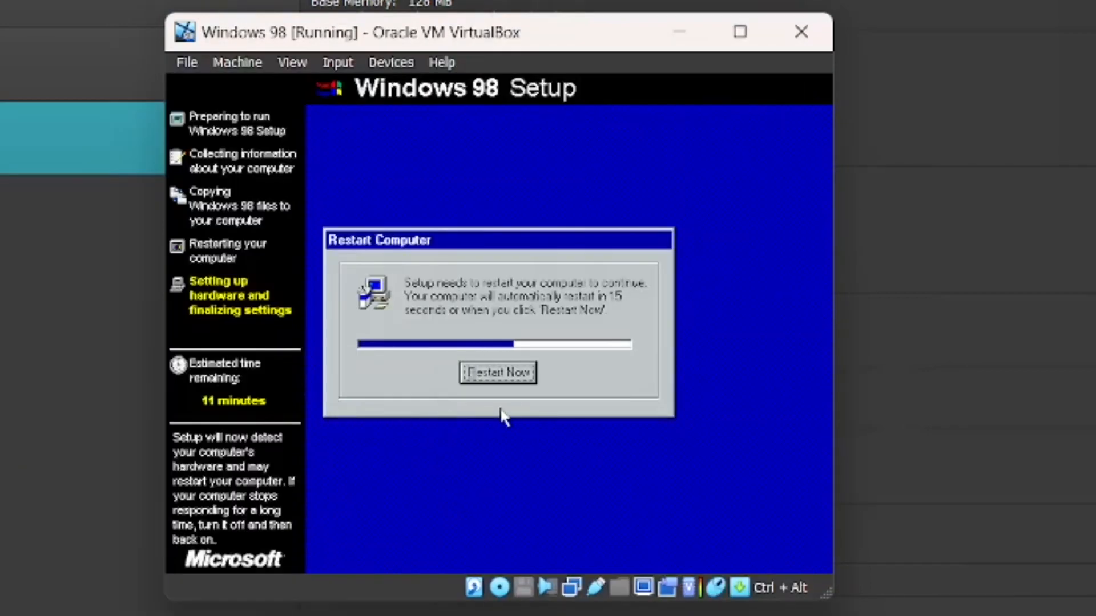
mouse_move(262, 460)
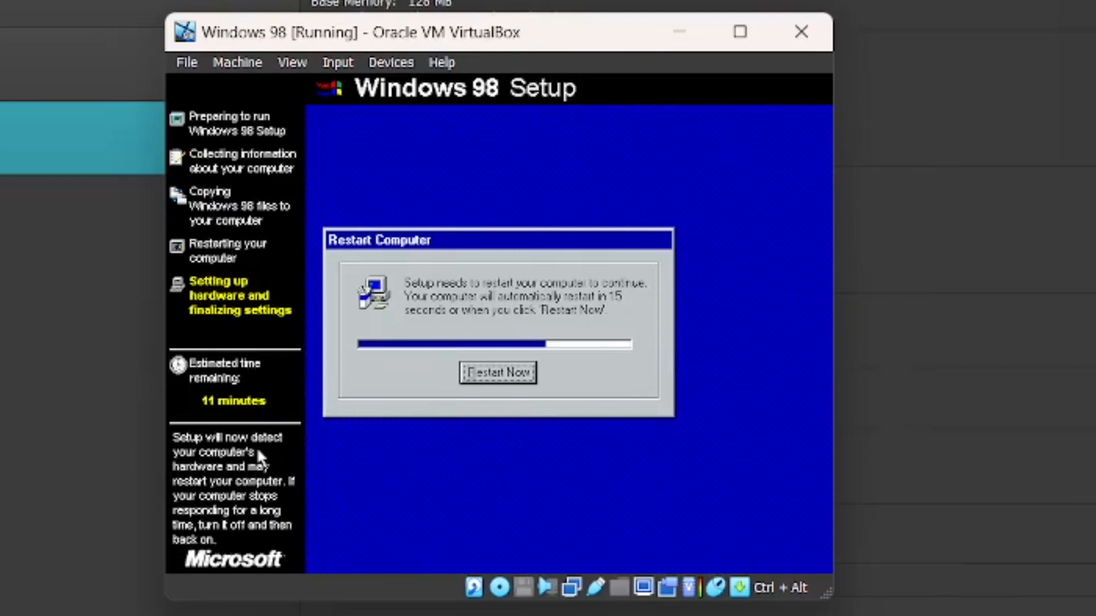
Choose Restart Now after hardware detection so setup moves on to setting up hardware
click(498, 372)
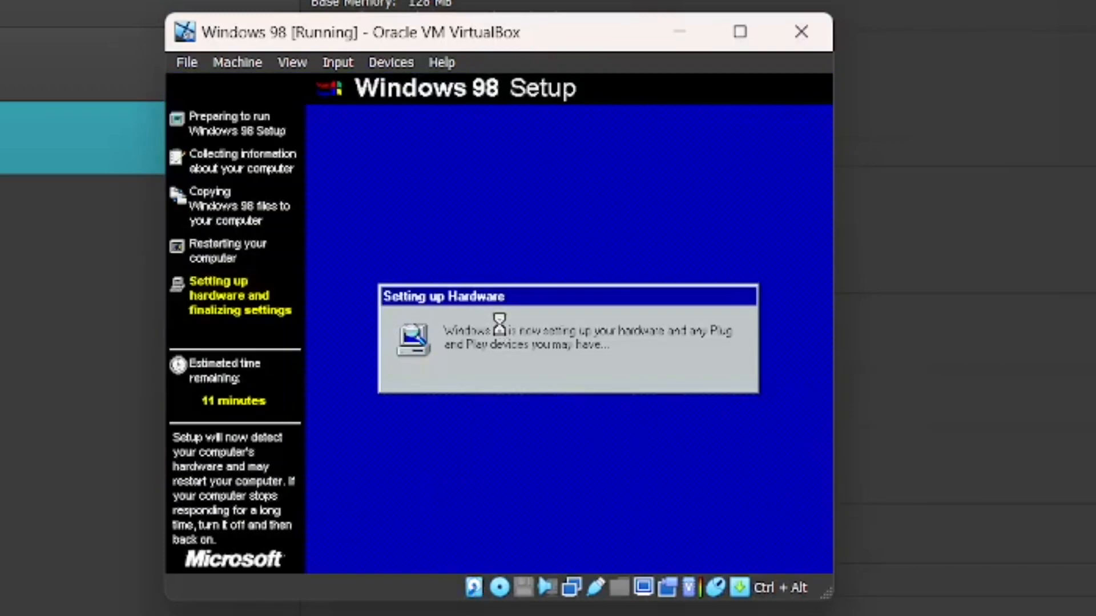
mouse_move(678, 338)
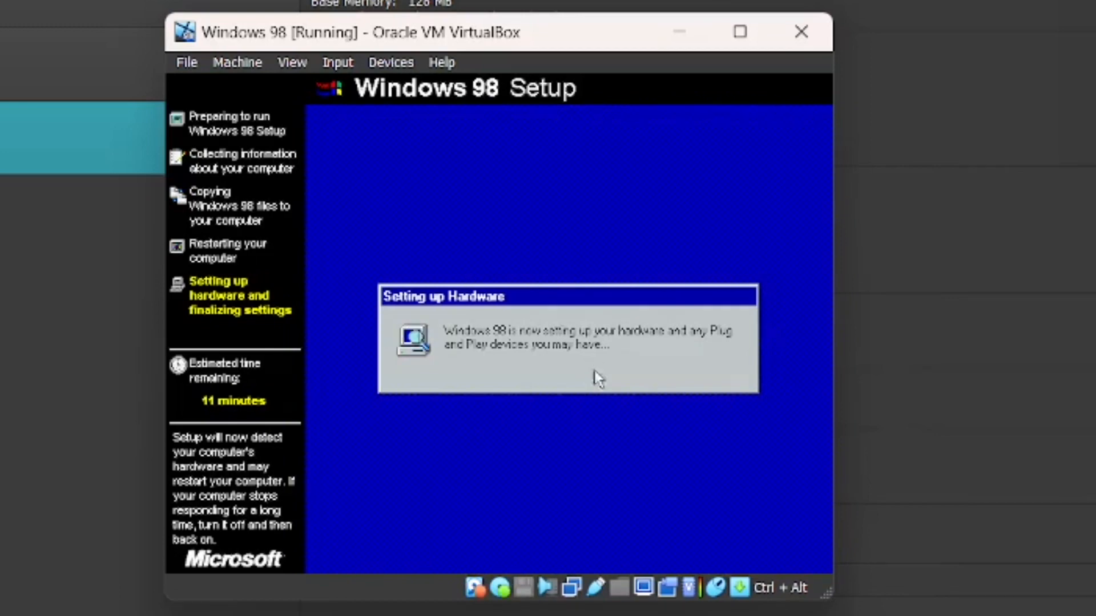
mouse_move(324, 451)
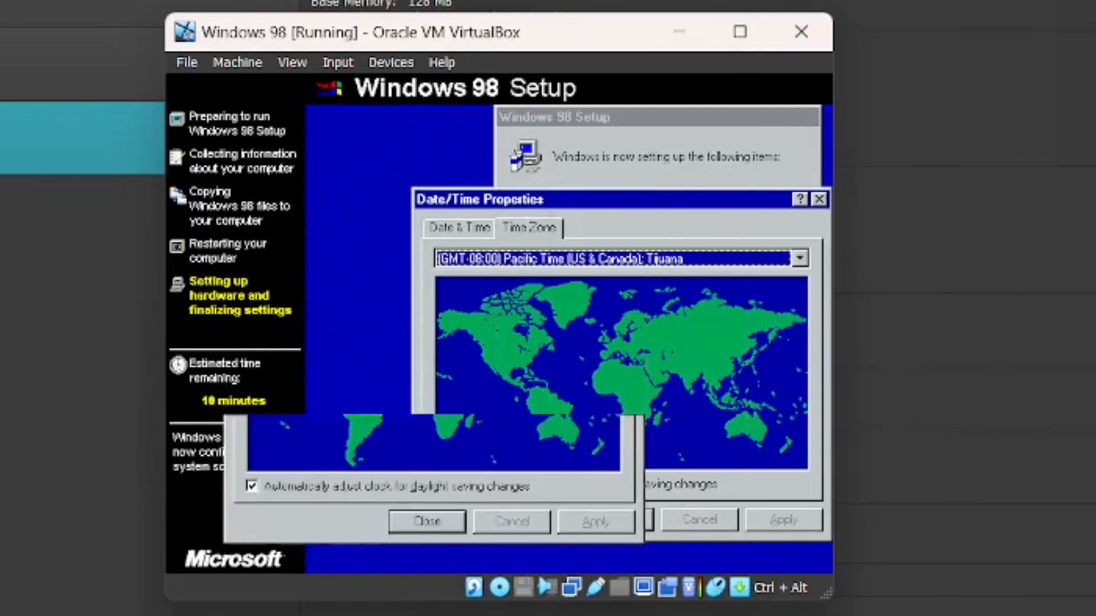
Choose (GMT-04:00) Atlantic Time (Canada) from the time zone list and confirm with OK
click(801, 258)
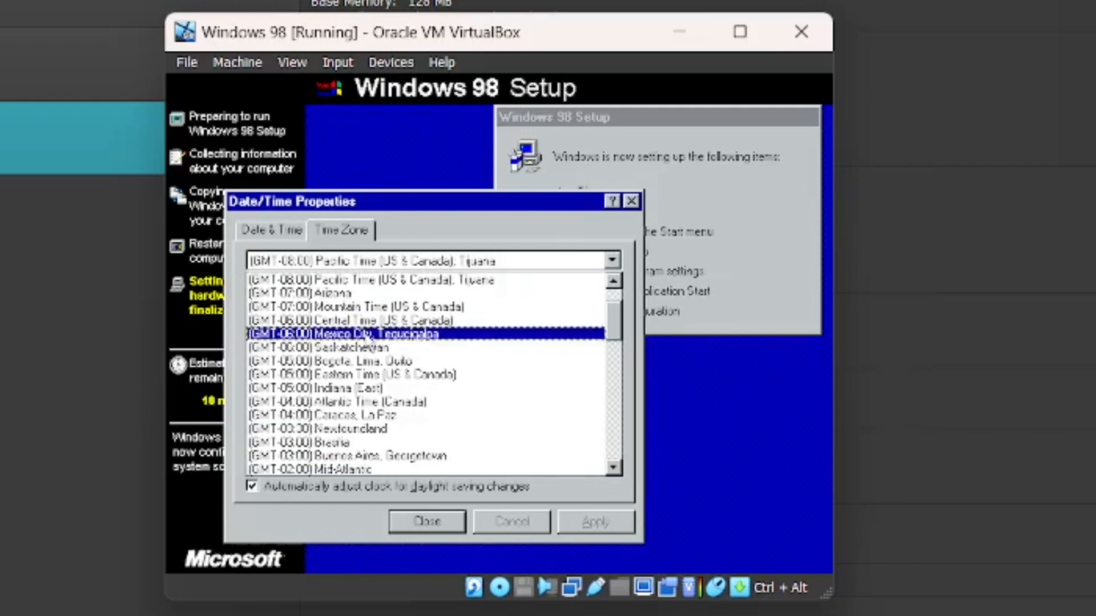
click(347, 402)
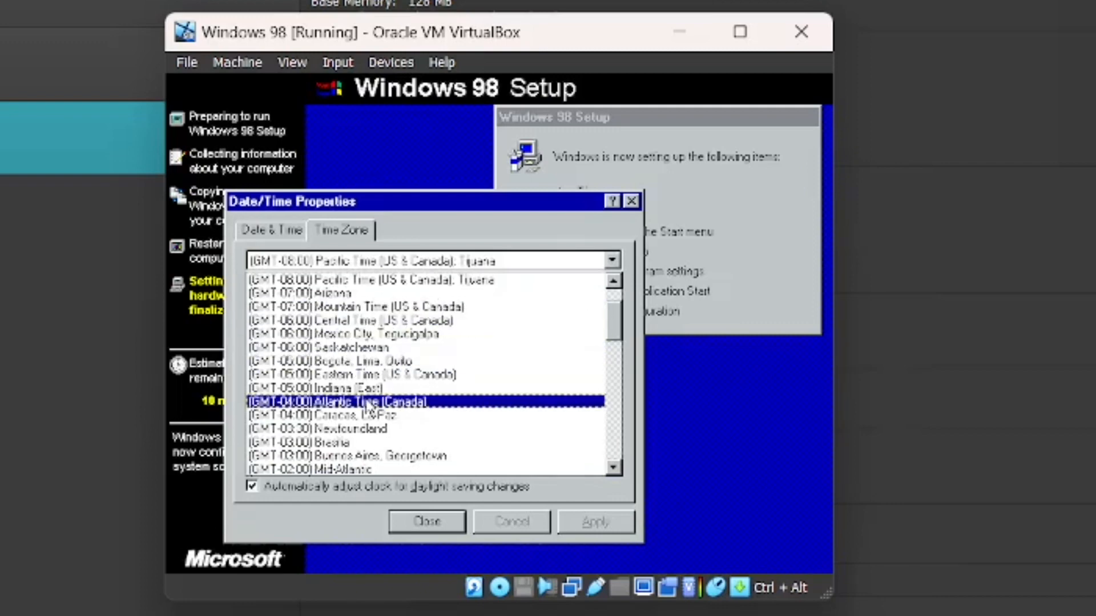
click(338, 402)
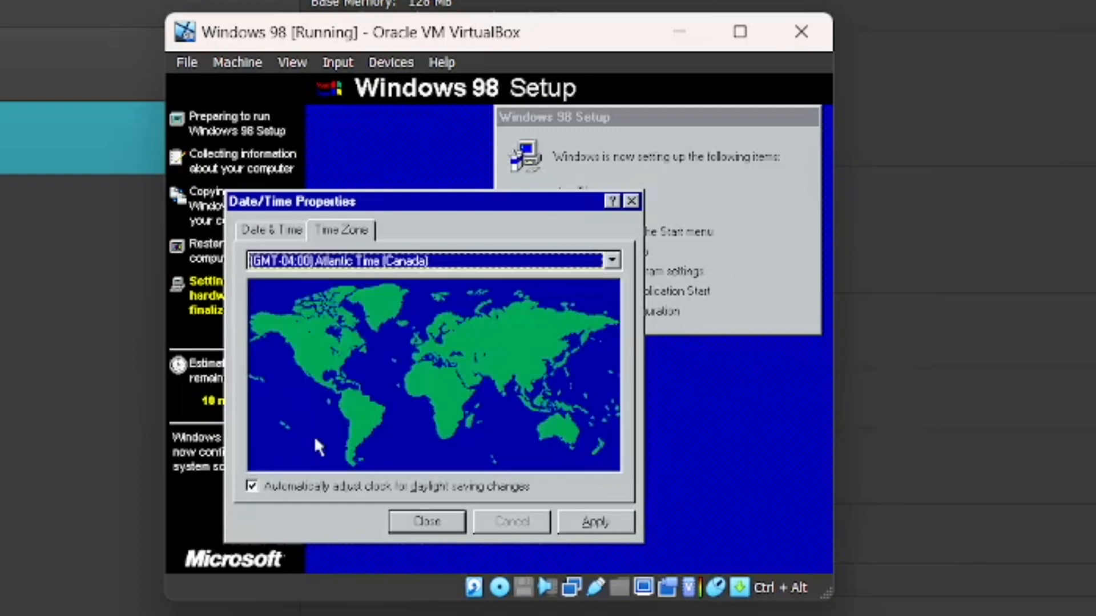
mouse_move(707, 526)
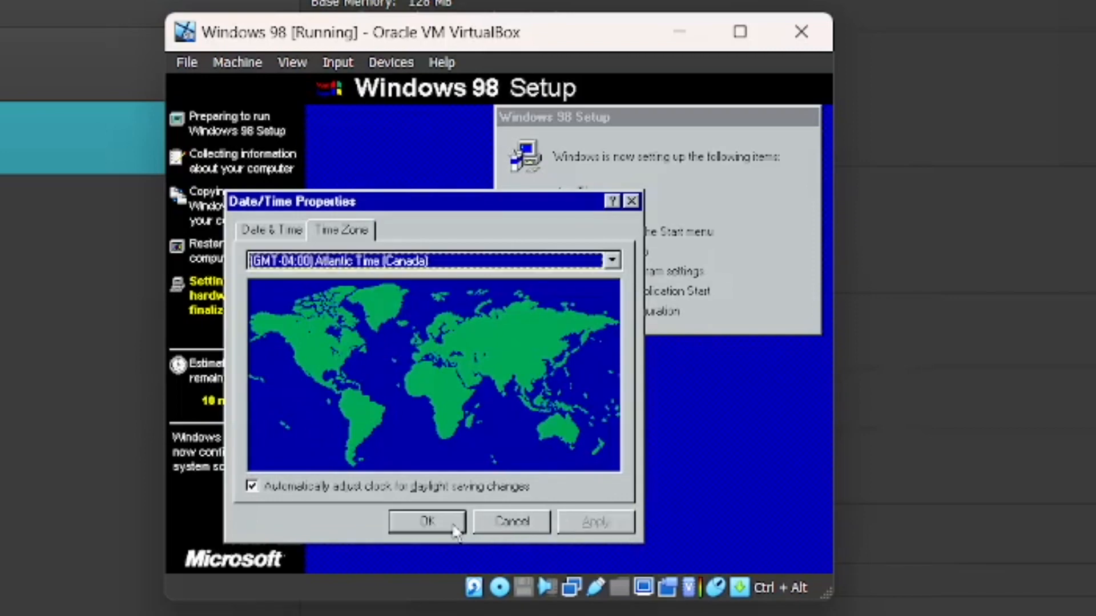
click(427, 522)
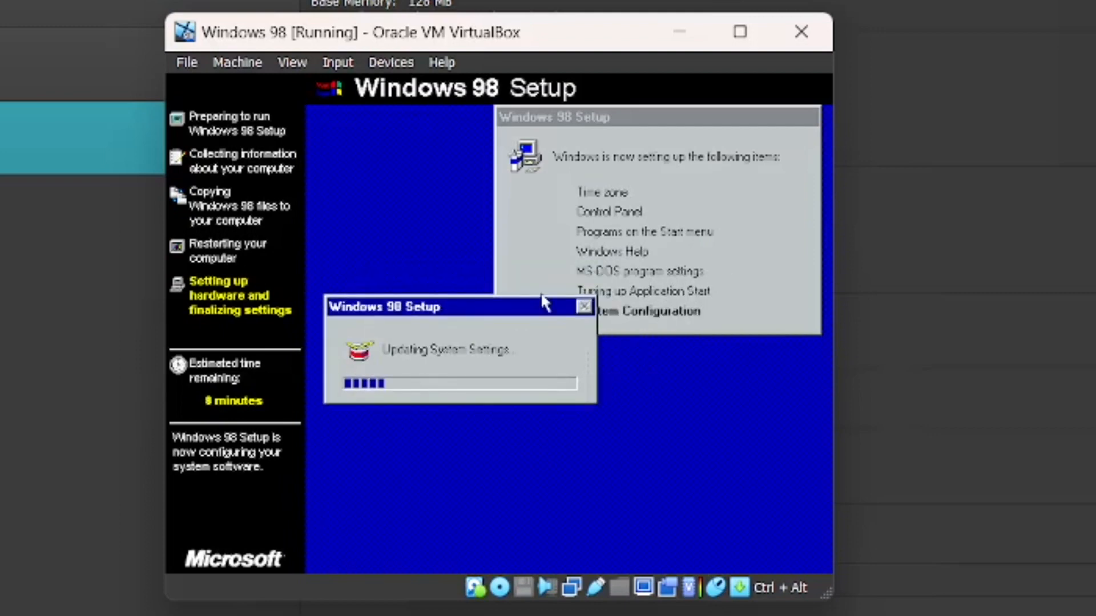
mouse_move(521, 332)
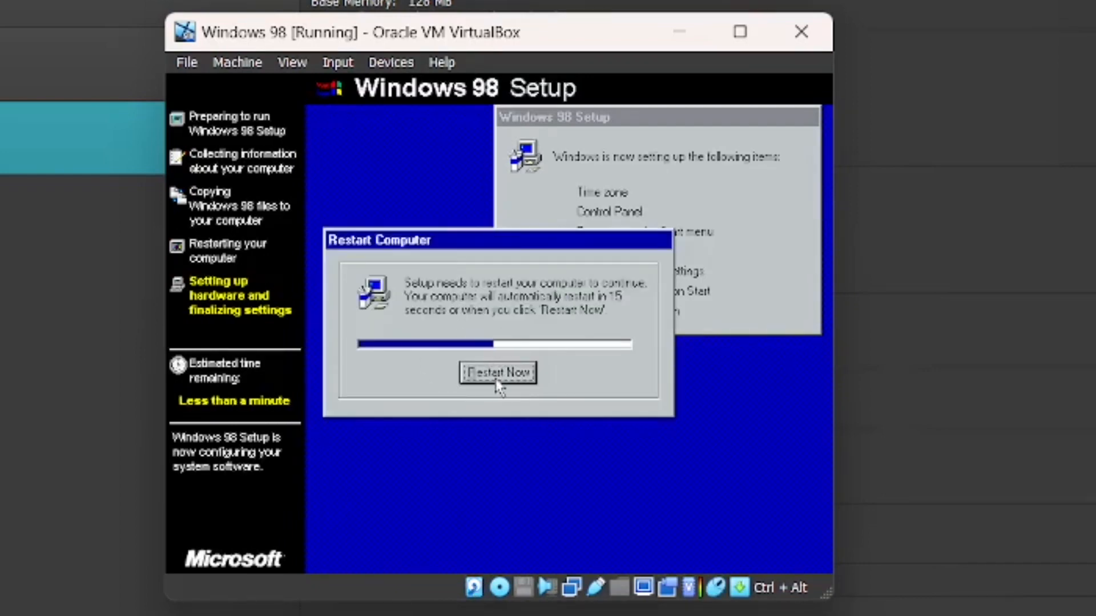
Restart the computer now once system settings finish updating
click(498, 372)
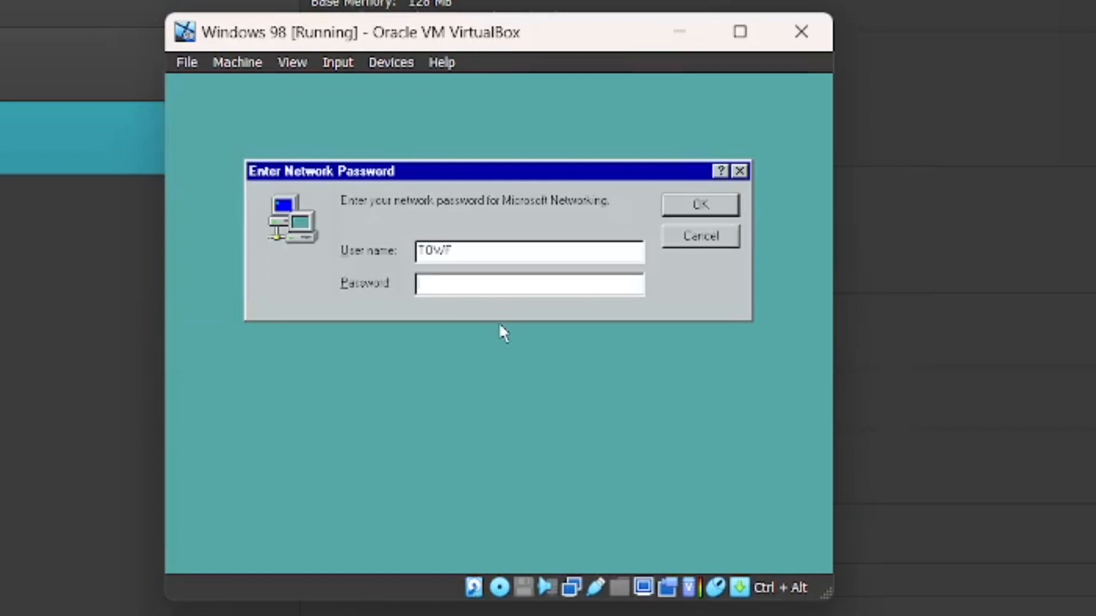
Log on with an empty network password to reach the Windows 98 desktop
click(699, 205)
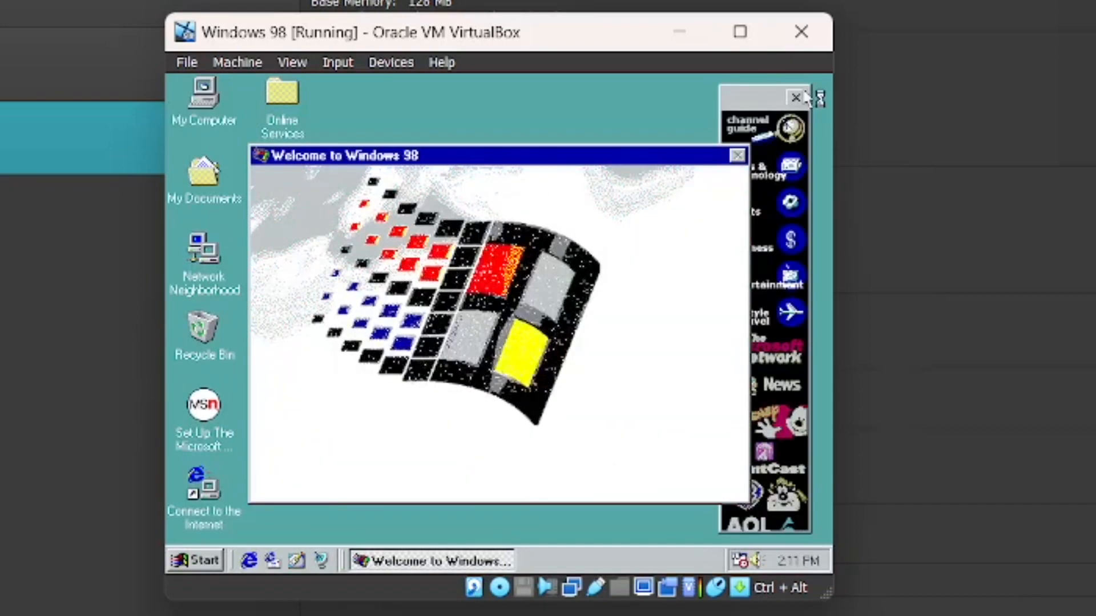
Dismiss the Channel Bar permanently and stop the Welcome screen showing at startup, then close it
click(795, 98)
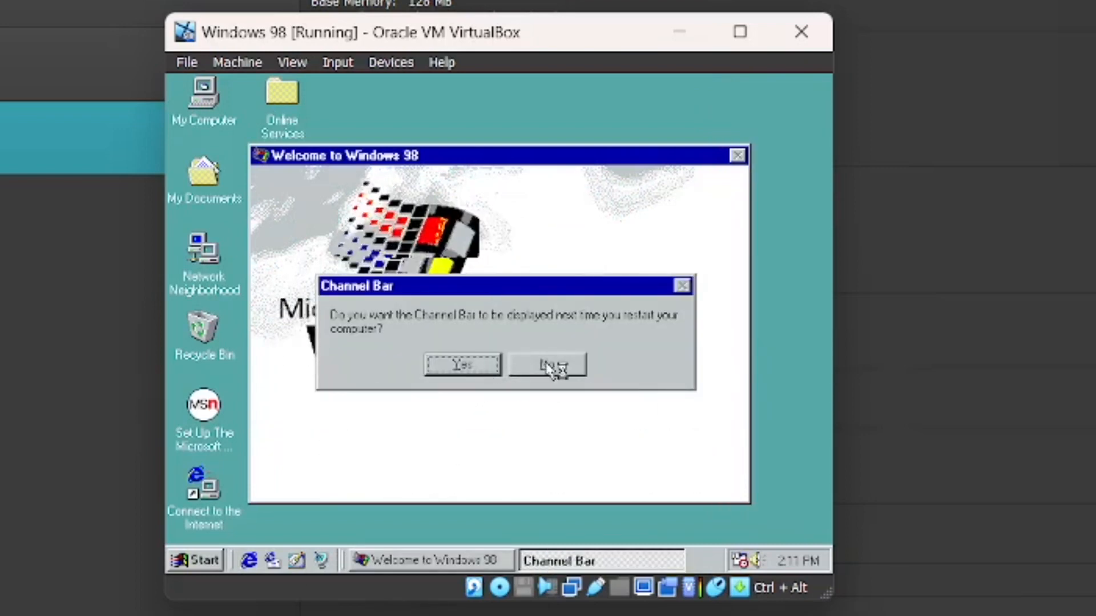
click(548, 365)
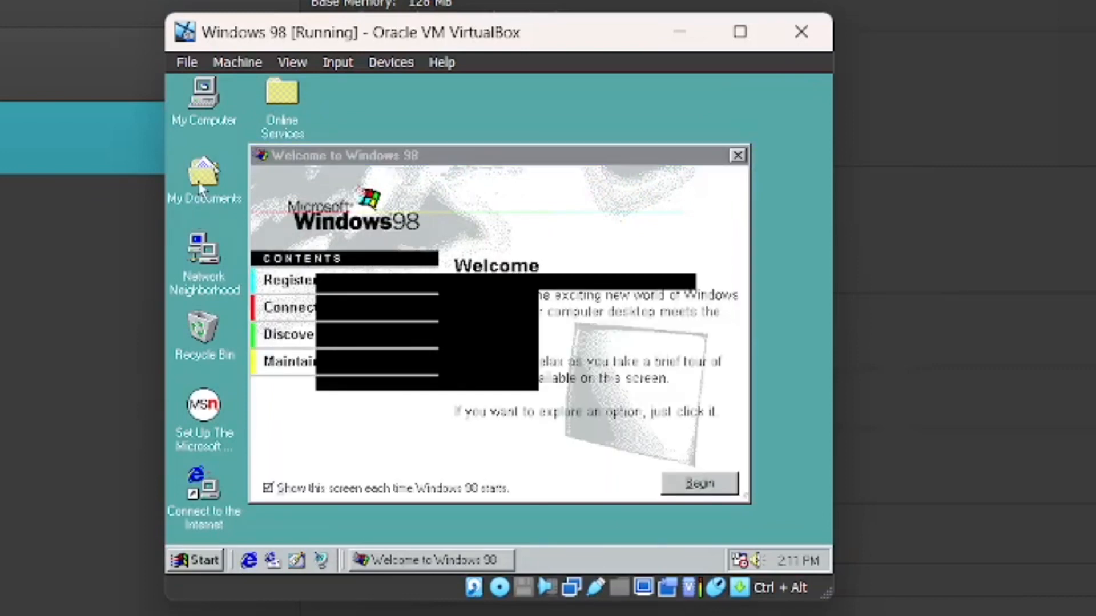
click(290, 307)
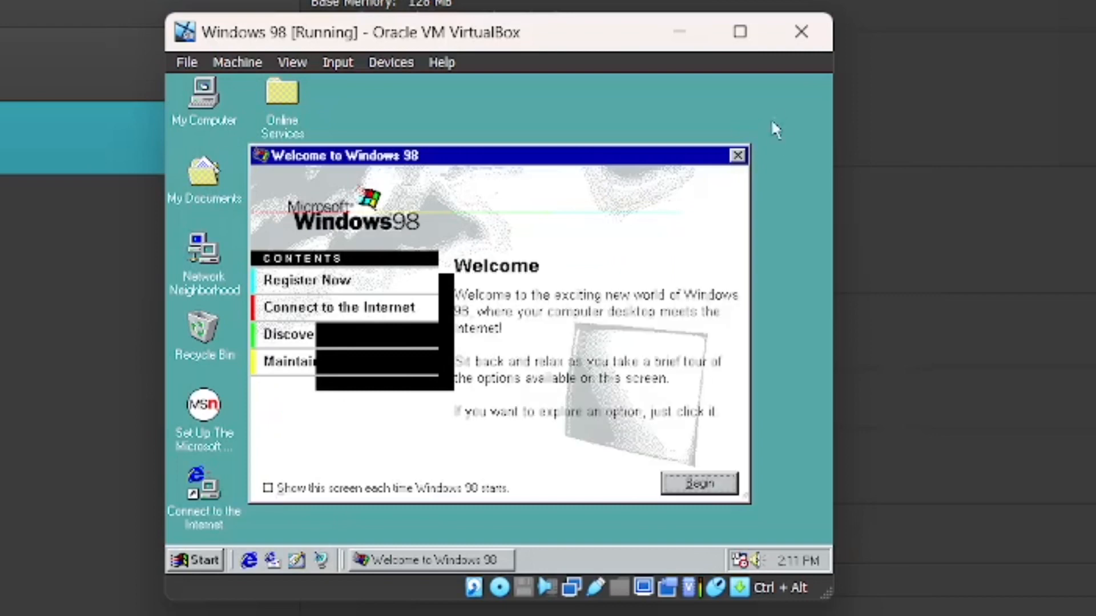
click(738, 155)
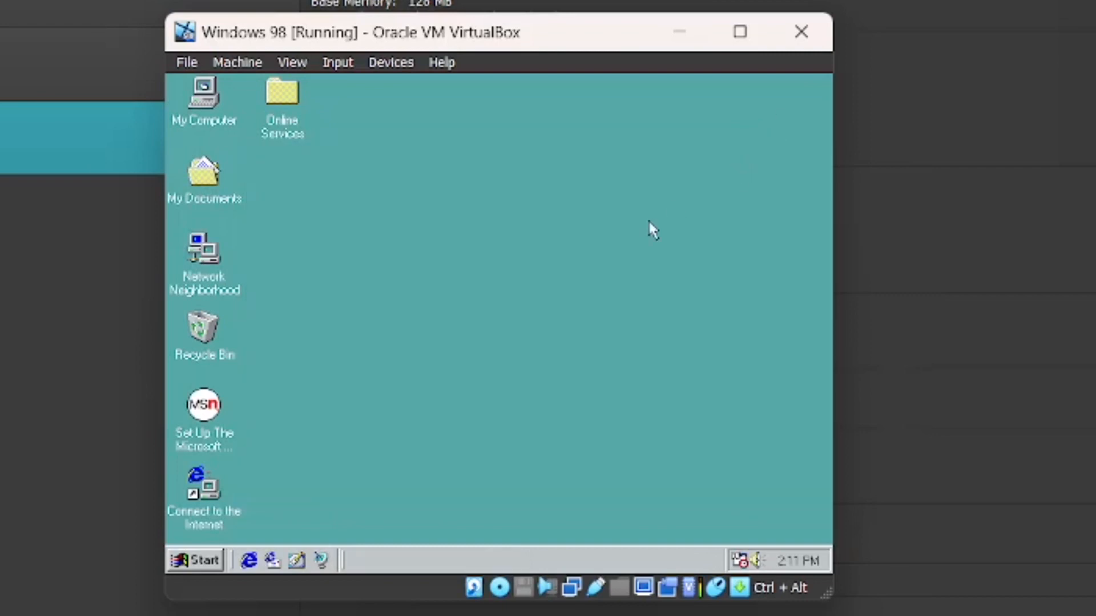
mouse_move(311, 274)
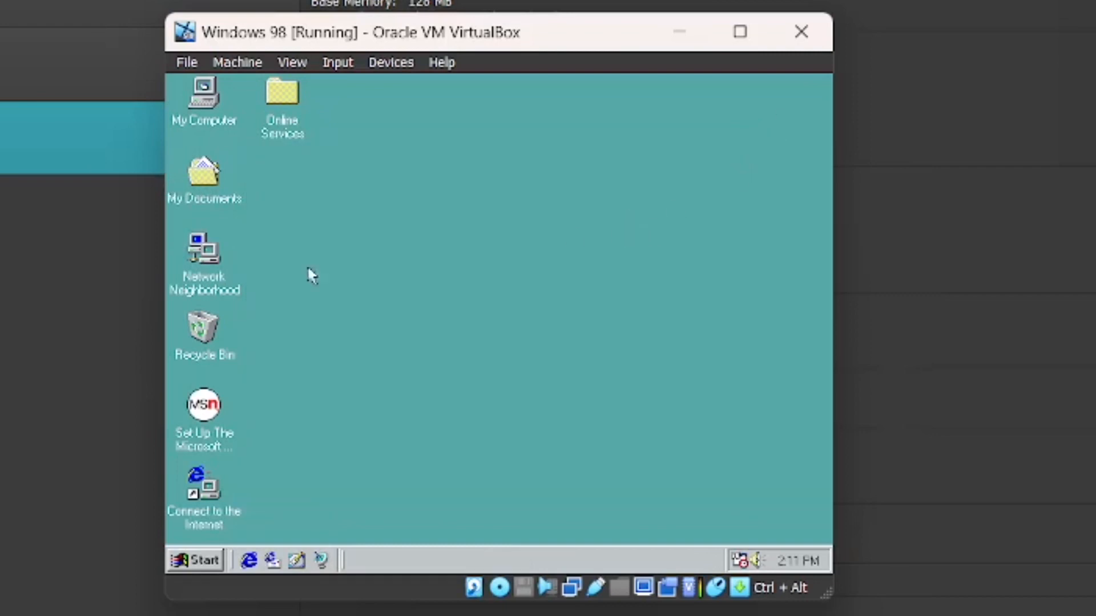
mouse_move(472, 278)
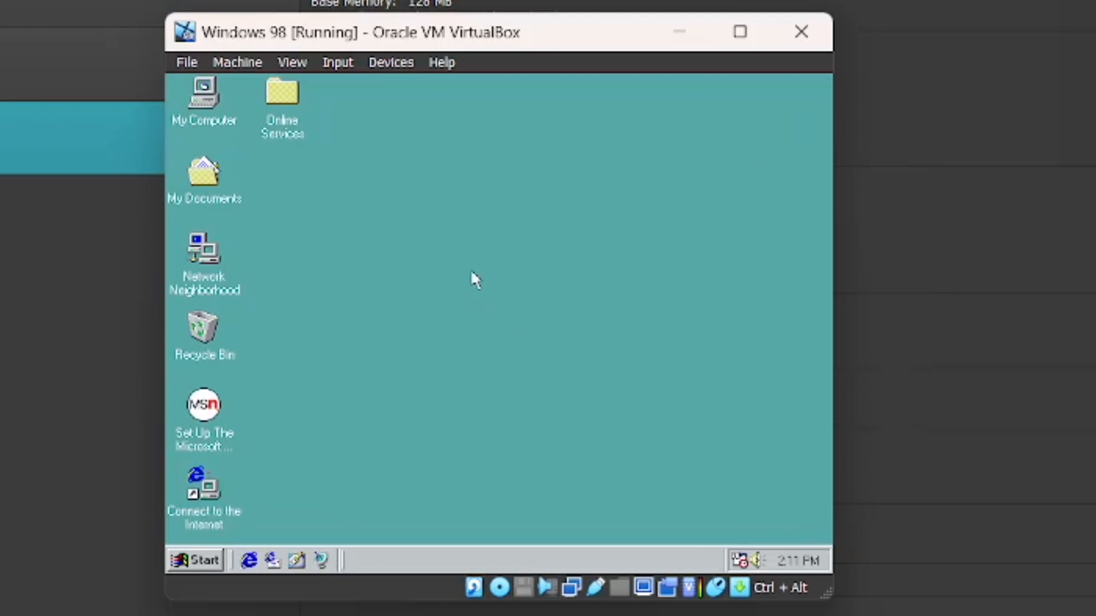
mouse_move(438, 386)
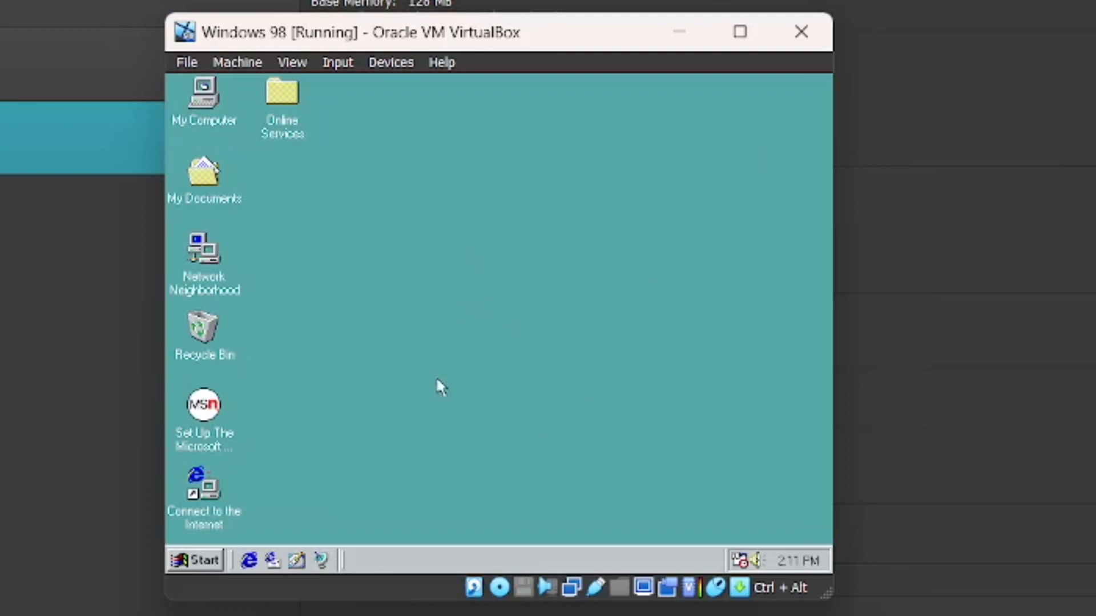